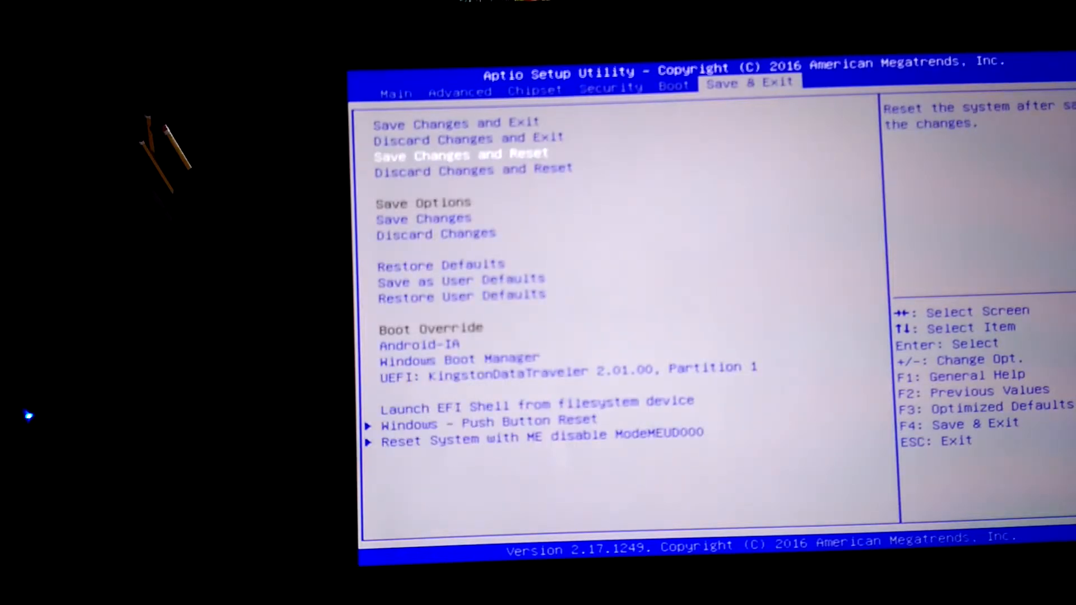
- Save the BIOS changes and reset so the tablet boots from USB into Macrium Reflect
{"action": "key", "text": "Up"}
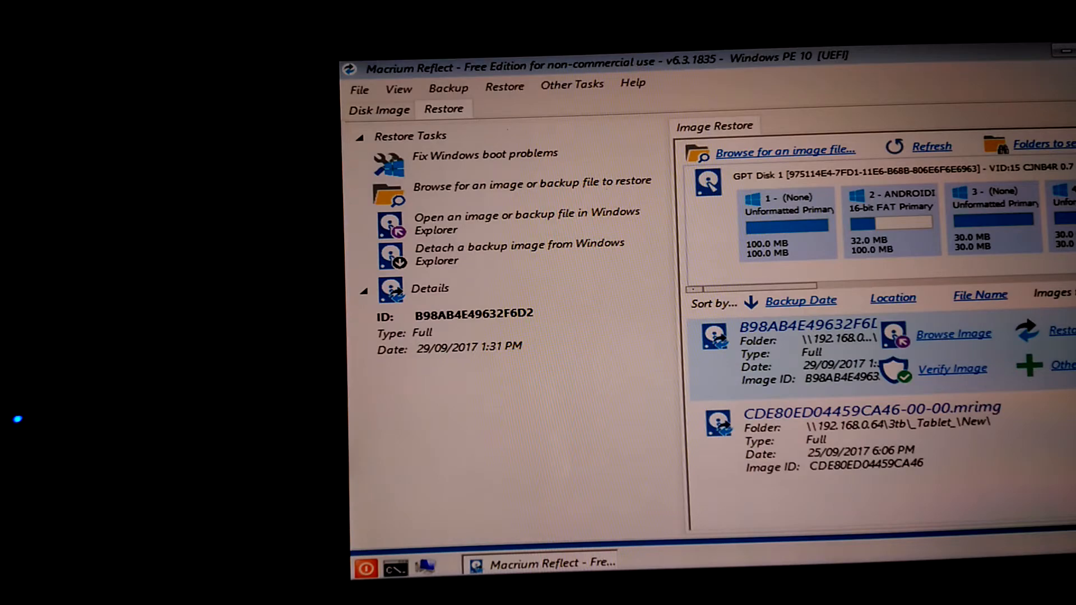
{"action": "left_click", "coordinate": [379, 109]}
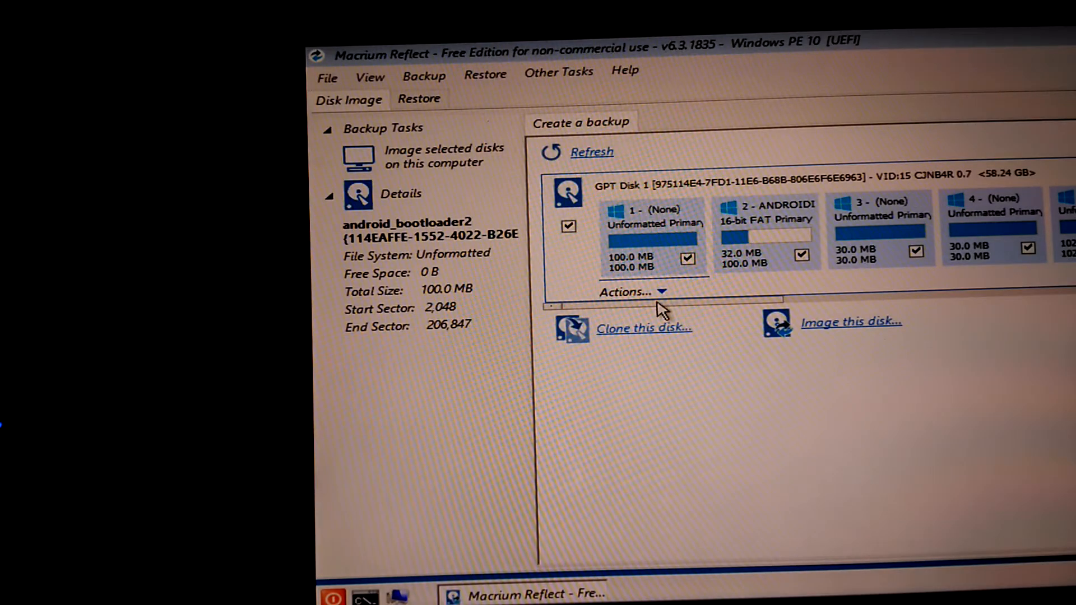
{"action": "scroll", "scroll_direction": "right", "scroll_amount": 3}
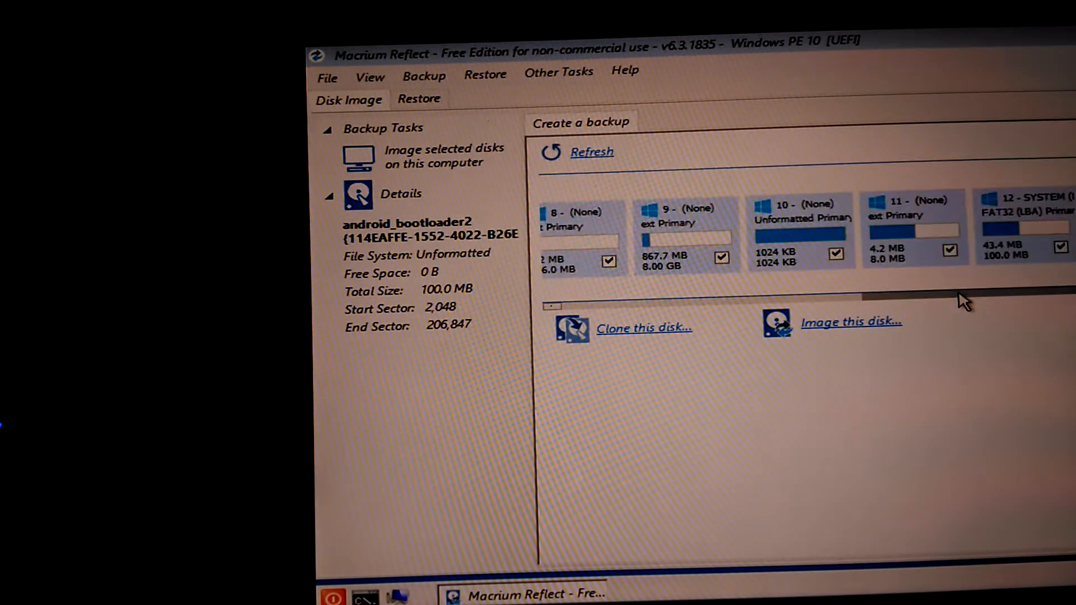
{"action": "scroll", "scroll_direction": "right", "scroll_amount": 3}
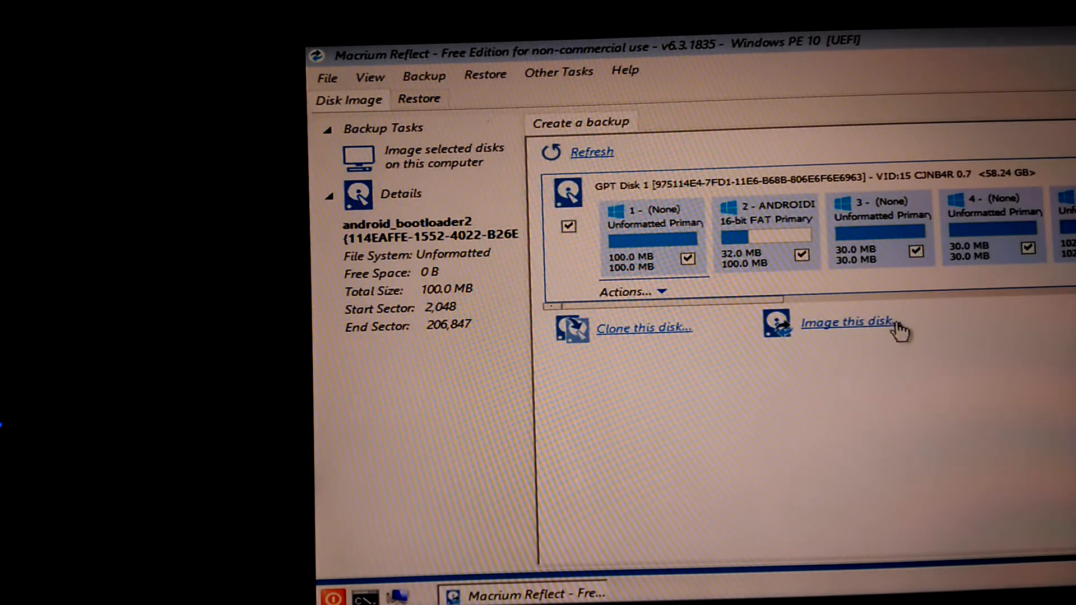
{"action": "mouse_move", "coordinate": [402, 134]}
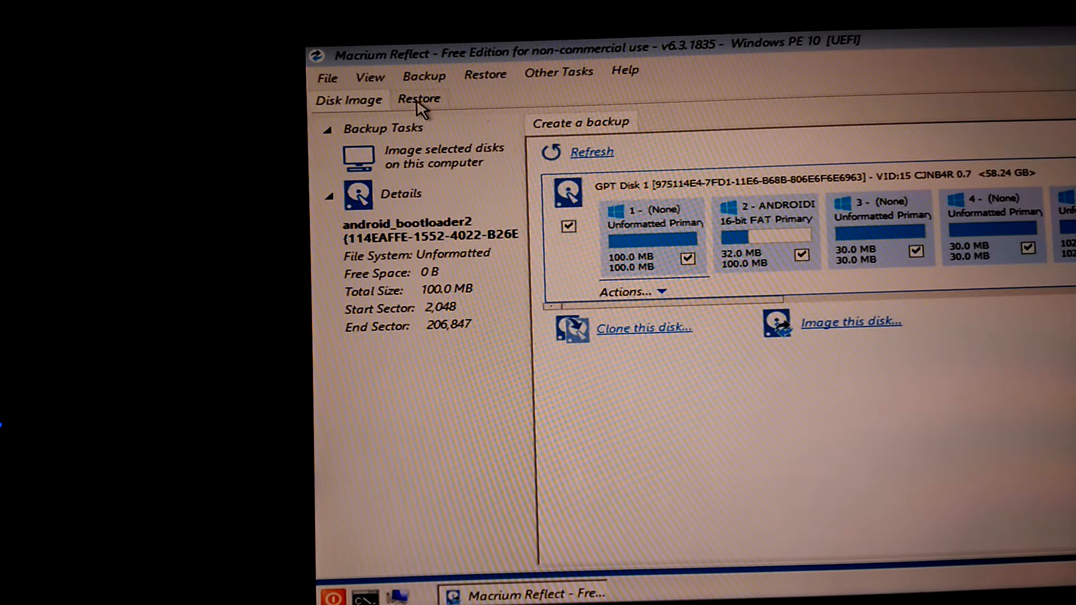
{"action": "left_click", "coordinate": [418, 100]}
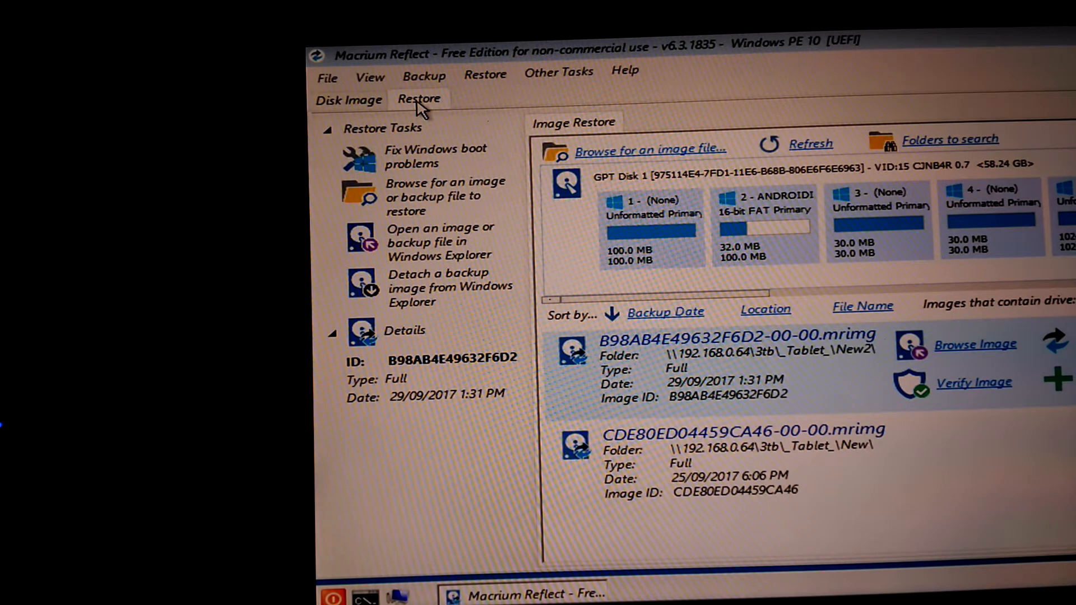
{"action": "mouse_move", "coordinate": [652, 158]}
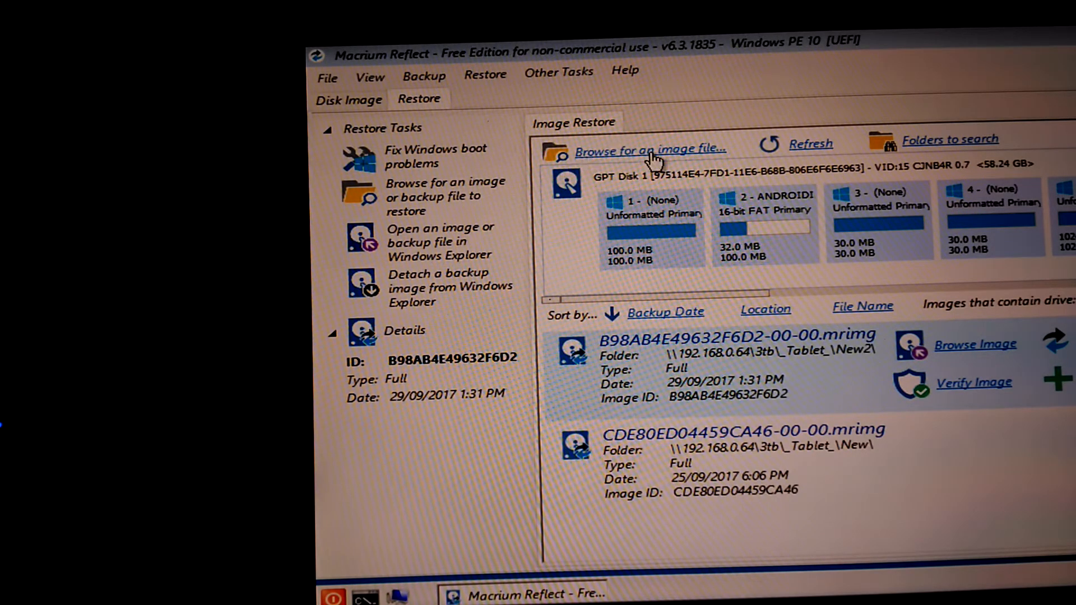
- Browse Network > HOMESERVER > 3TB > _Tablet_ > New2 and load the 27.6 GB .mrimg image
{"action": "left_click", "coordinate": [649, 148]}
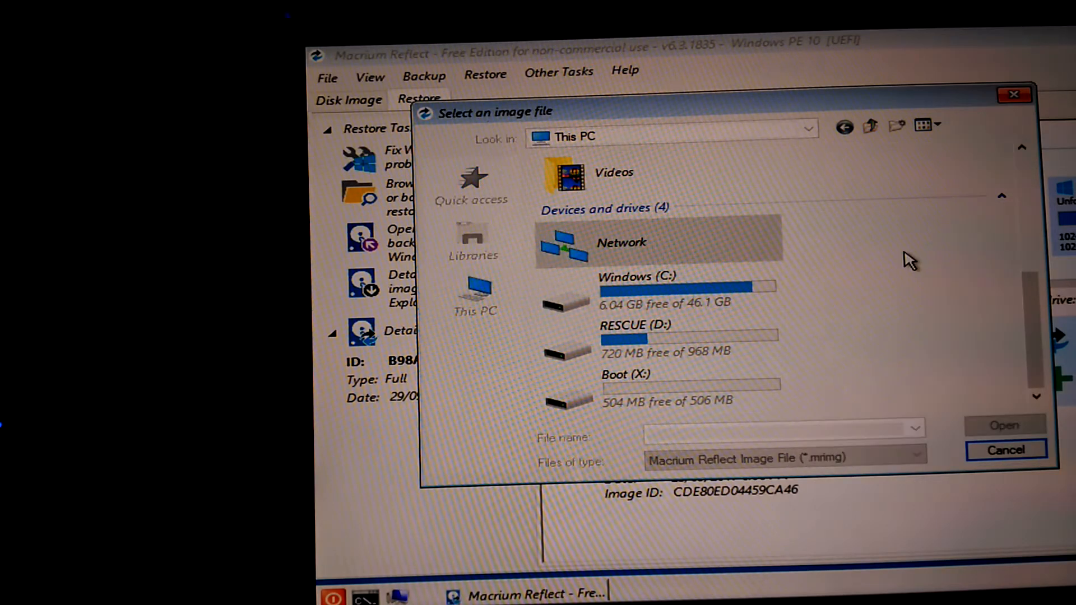
{"action": "double_click", "coordinate": [621, 242]}
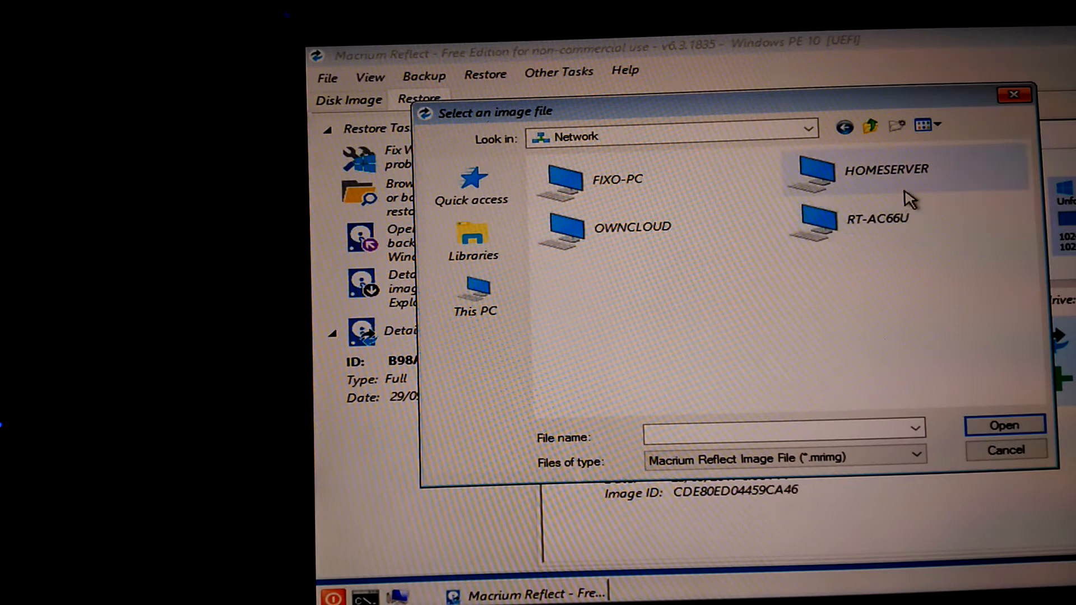
{"action": "double_click", "coordinate": [886, 171]}
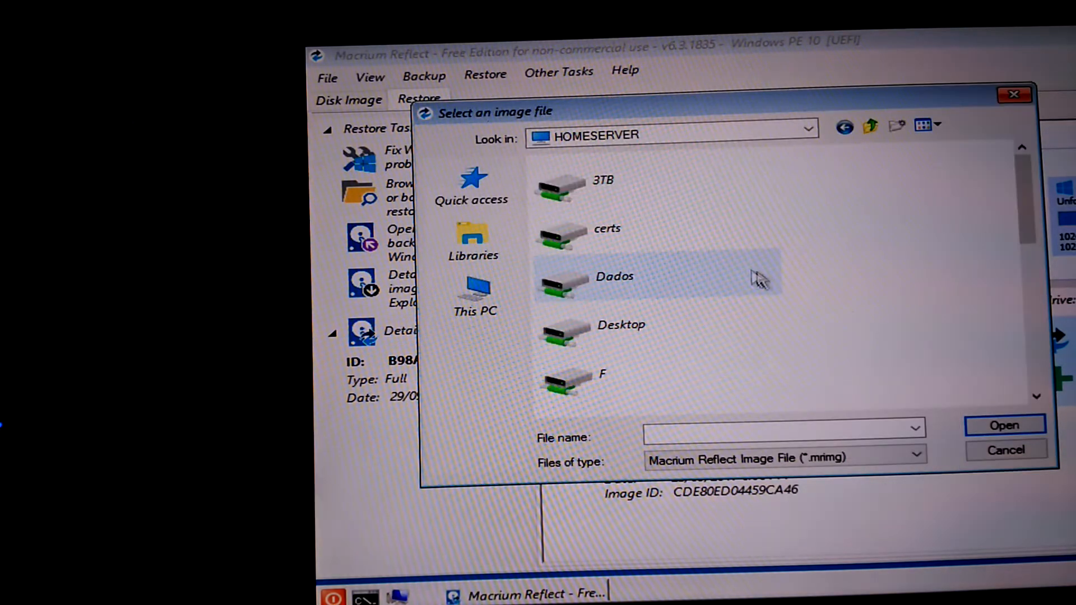
{"action": "double_click", "coordinate": [601, 189]}
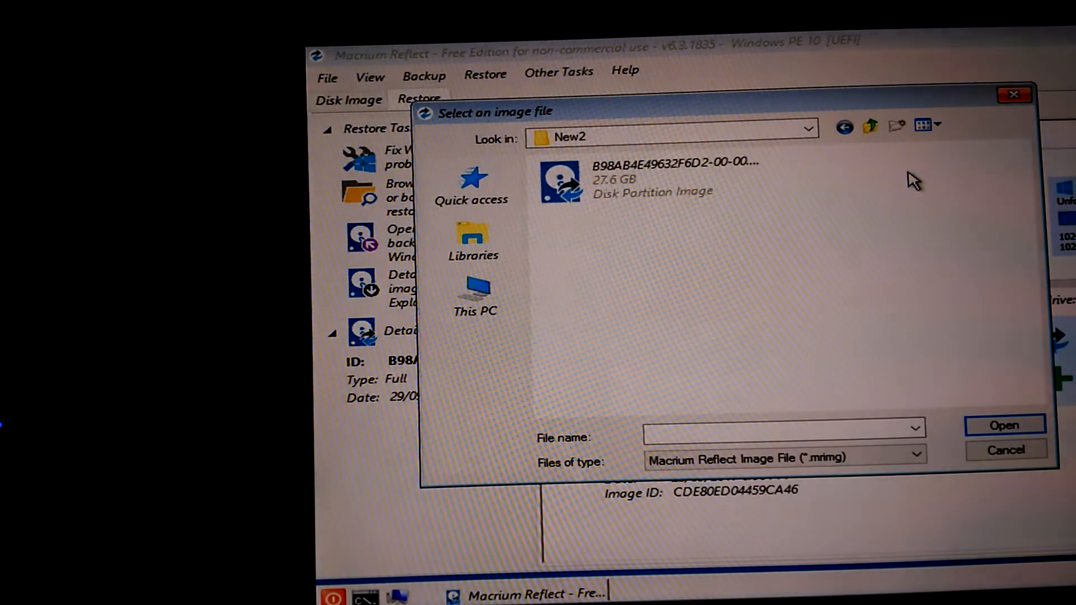
{"action": "left_click", "coordinate": [652, 178]}
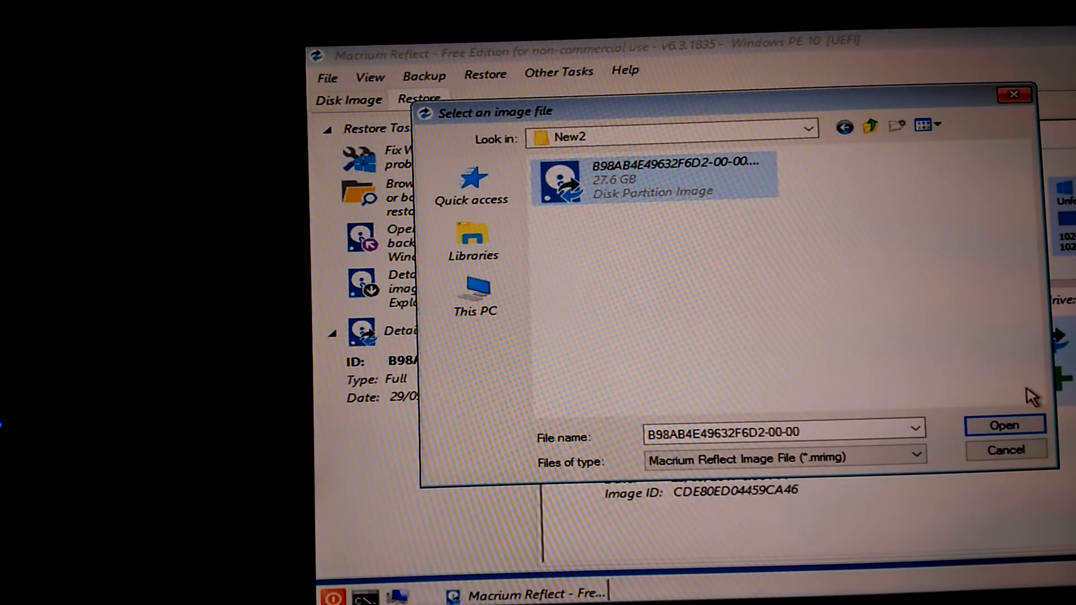
{"action": "left_click", "coordinate": [1003, 424]}
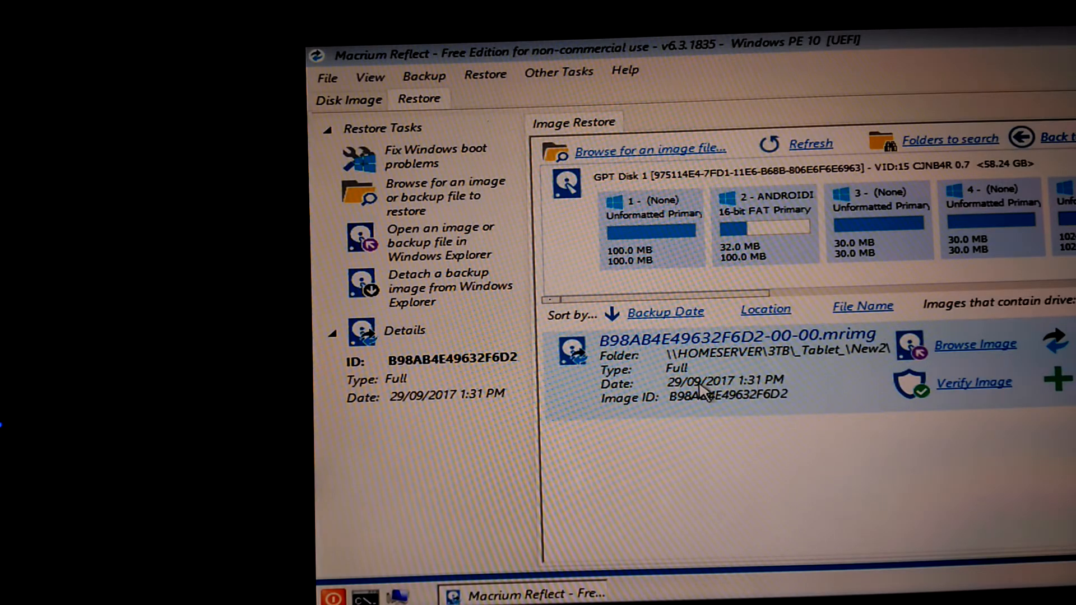
{"action": "mouse_move", "coordinate": [808, 405]}
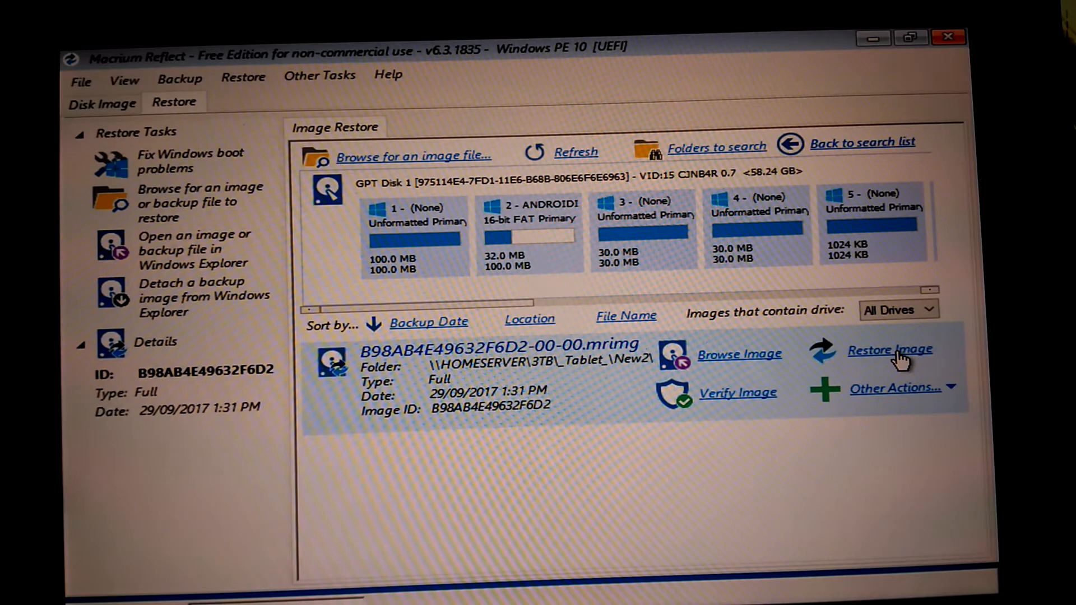
- Start Restore Image for the B98AB4E49632F6D2 backup entry
{"action": "left_click", "coordinate": [888, 350]}
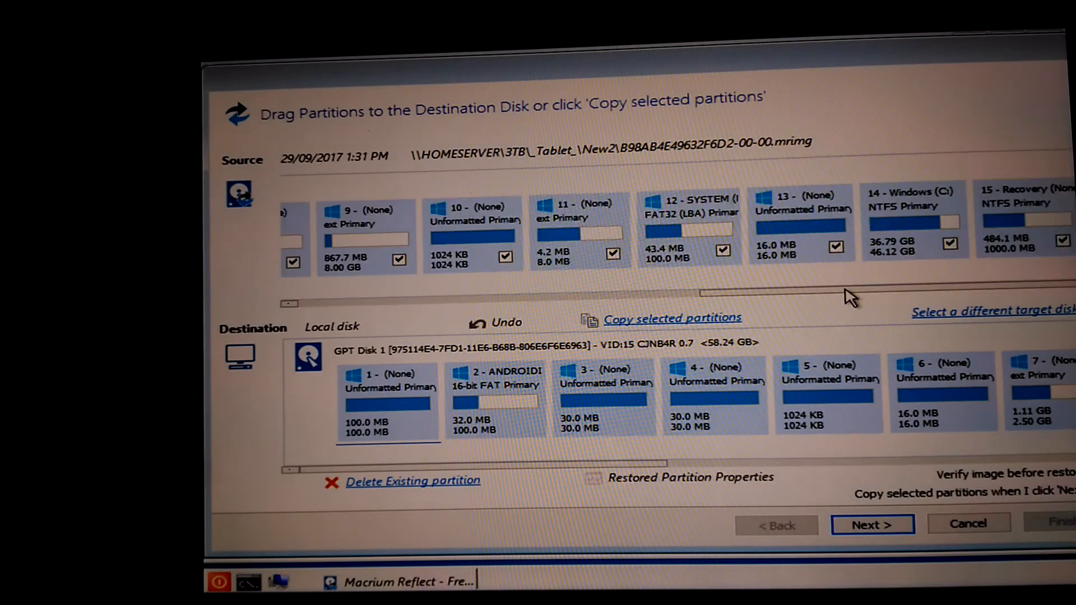
{"action": "mouse_move", "coordinate": [572, 226]}
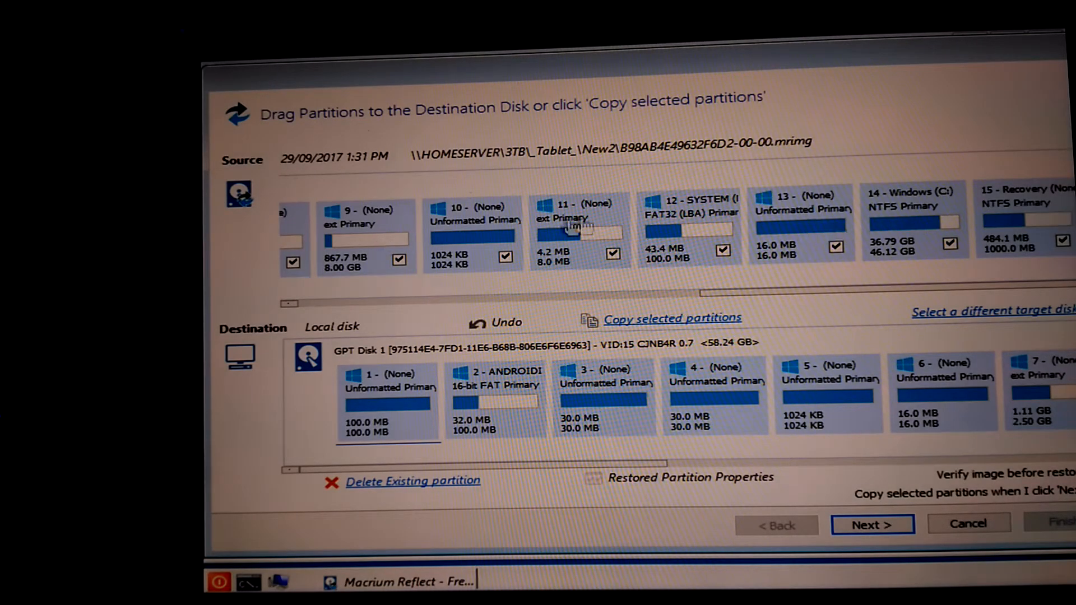
{"action": "mouse_move", "coordinate": [740, 301]}
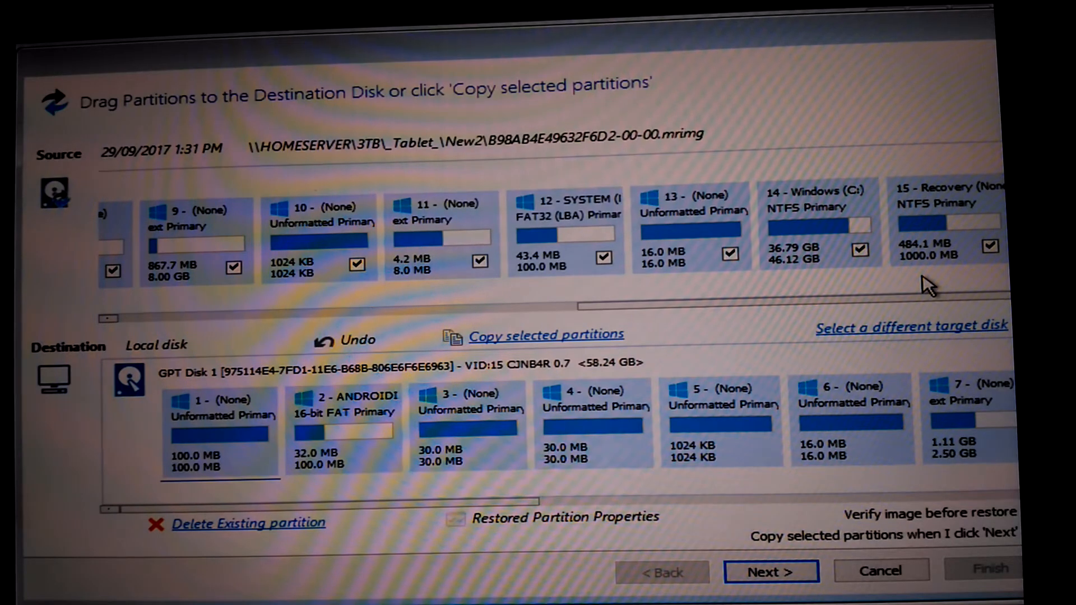
{"action": "mouse_move", "coordinate": [460, 271]}
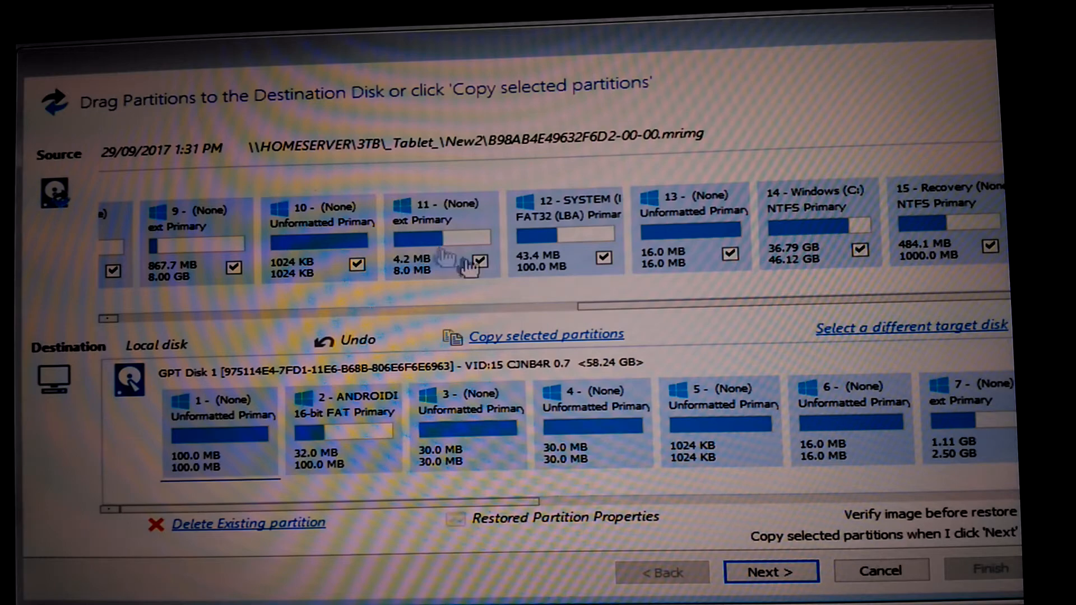
{"action": "mouse_move", "coordinate": [711, 314]}
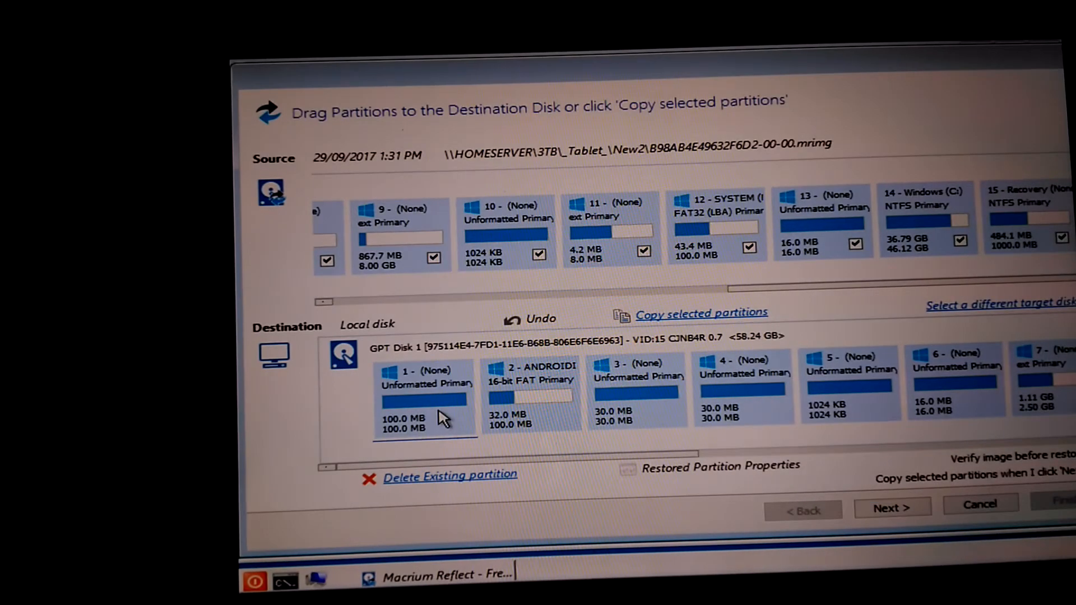
{"action": "mouse_move", "coordinate": [469, 459]}
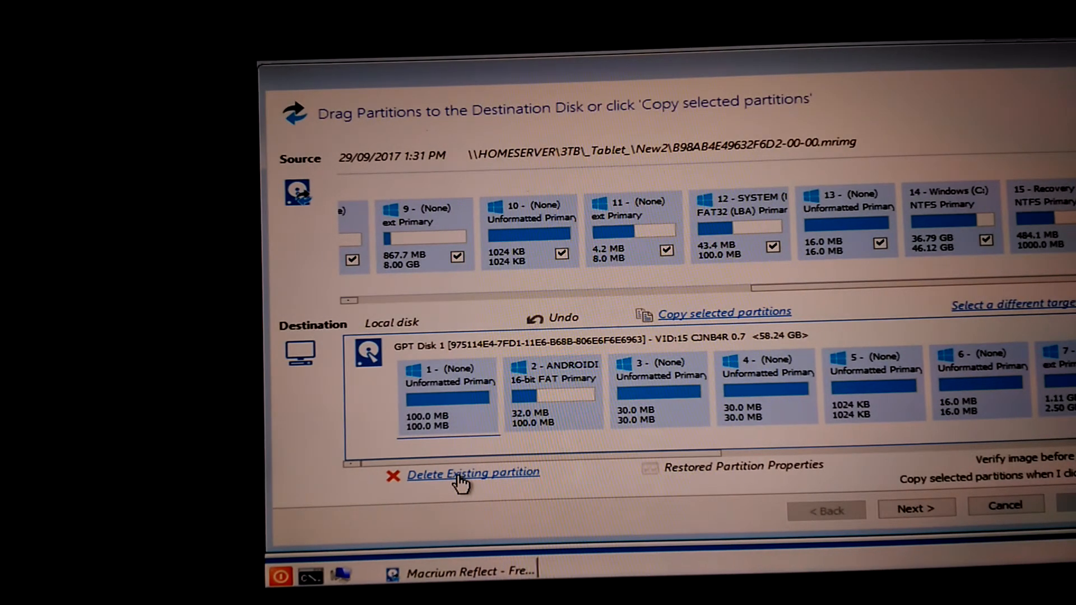
- Delete every existing partition until the destination disk shows 58.24 GB unallocated
{"action": "left_click", "coordinate": [473, 473]}
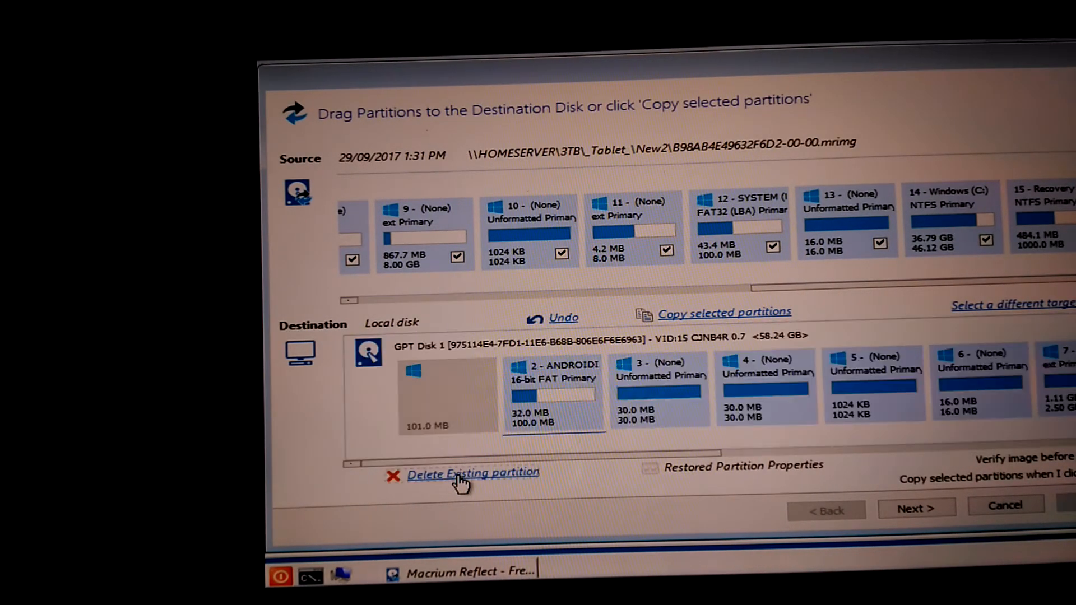
{"action": "left_click", "coordinate": [473, 473]}
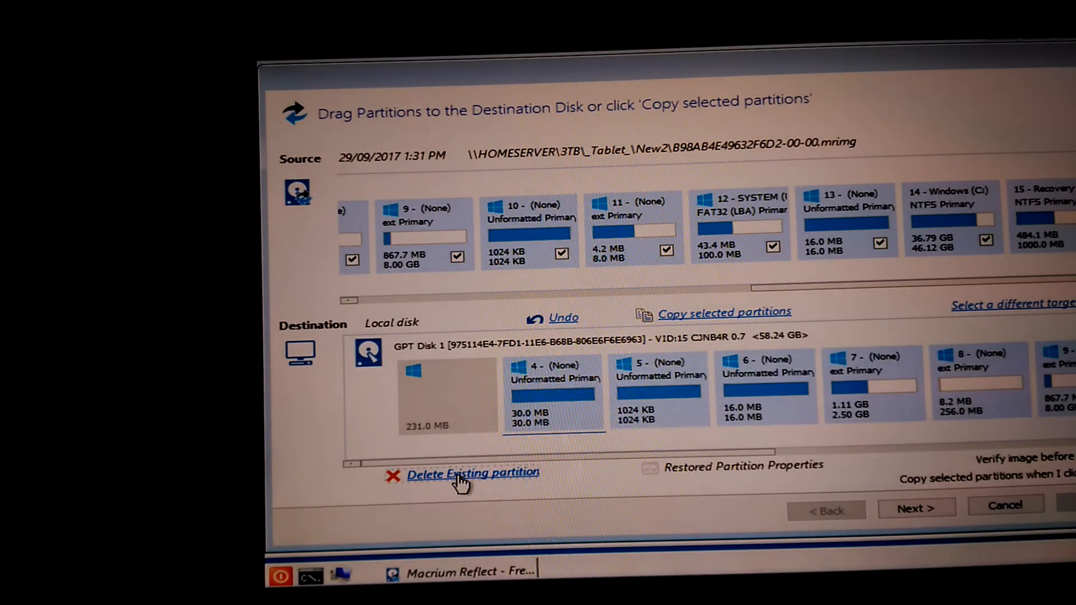
{"action": "left_click", "coordinate": [472, 473]}
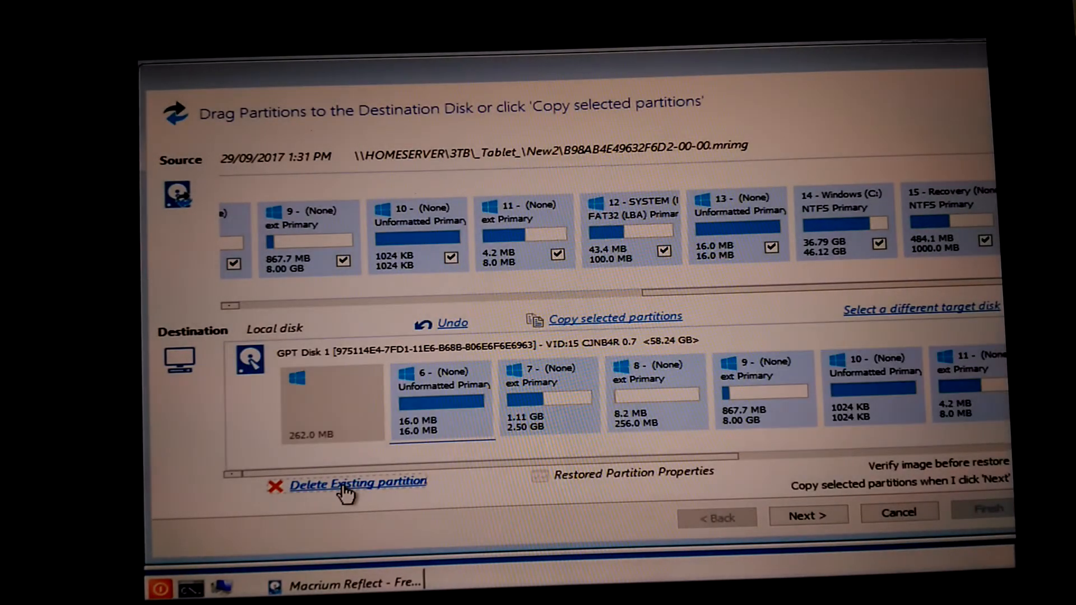
{"action": "left_click", "coordinate": [357, 483]}
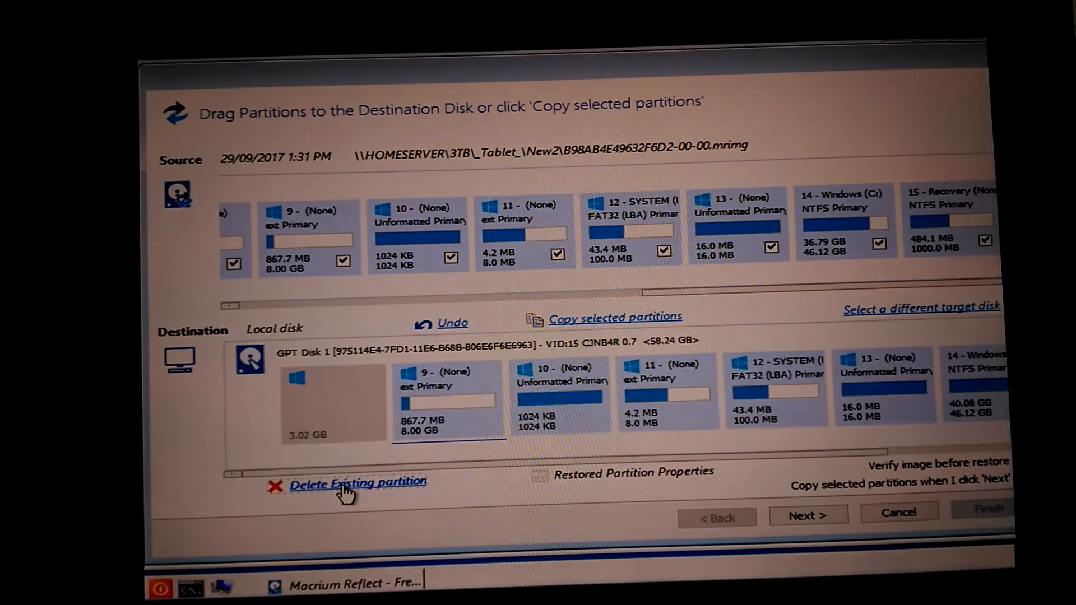
{"action": "left_click", "coordinate": [357, 483]}
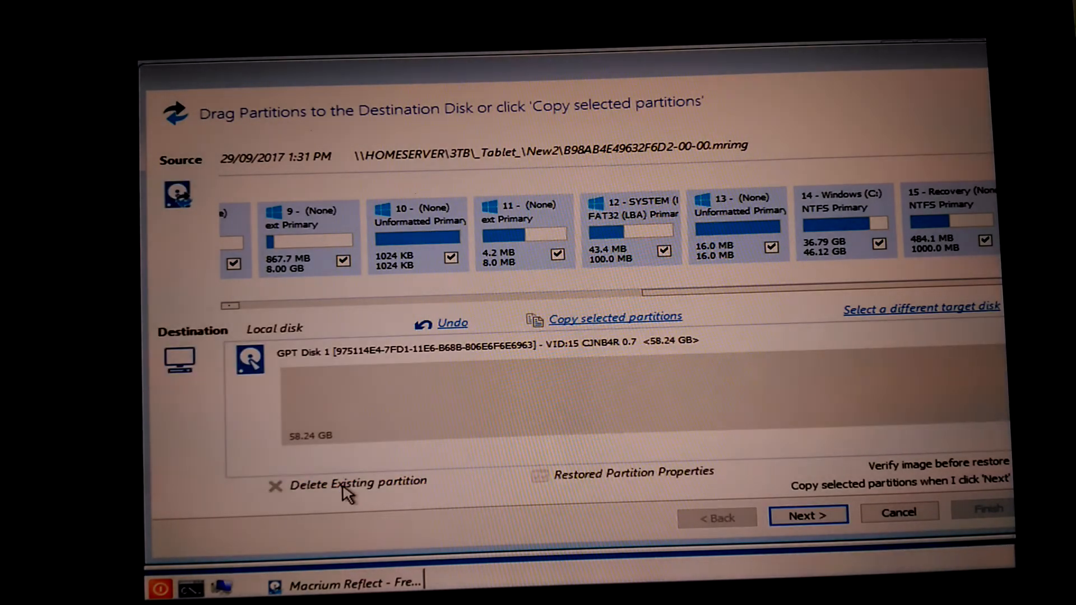
{"action": "mouse_move", "coordinate": [348, 426]}
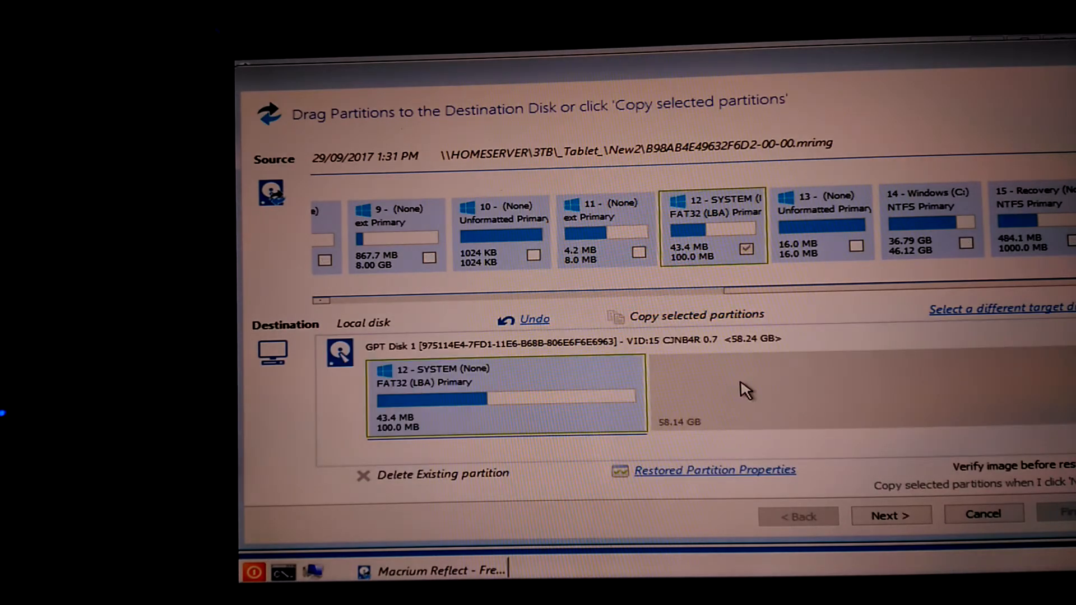
{"action": "mouse_move", "coordinate": [805, 227]}
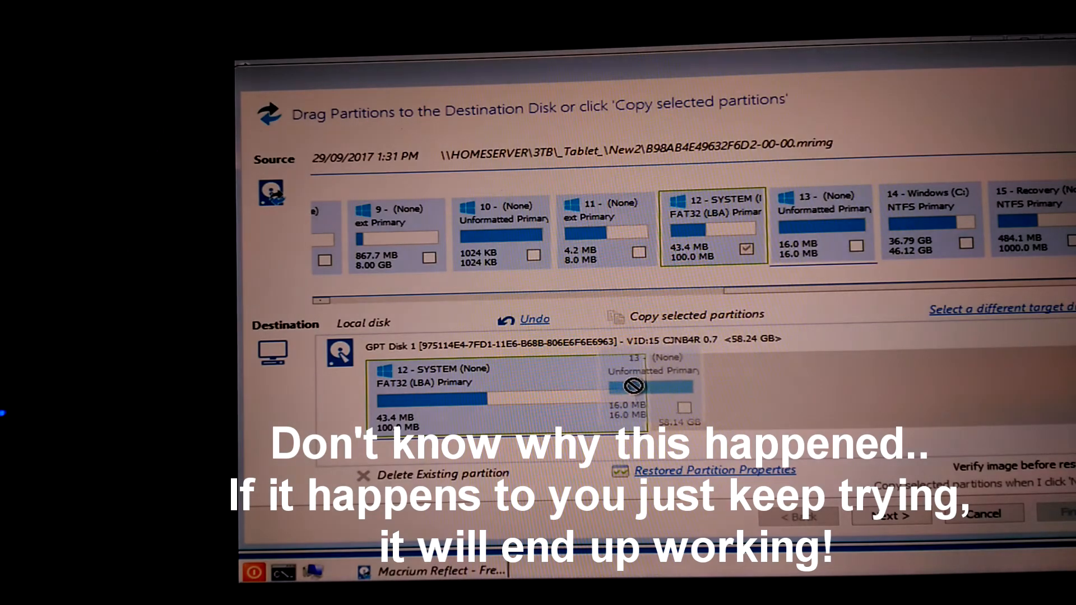
- Place partition 13 on the destination disk after the SYSTEM partition
{"action": "left_click", "coordinate": [836, 246]}
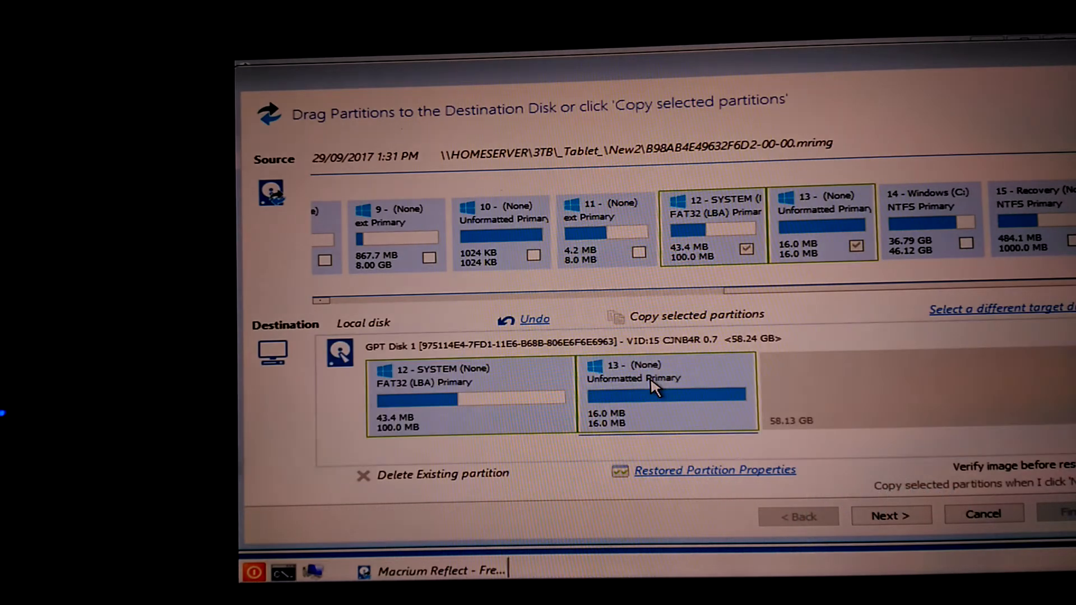
{"action": "mouse_move", "coordinate": [909, 225]}
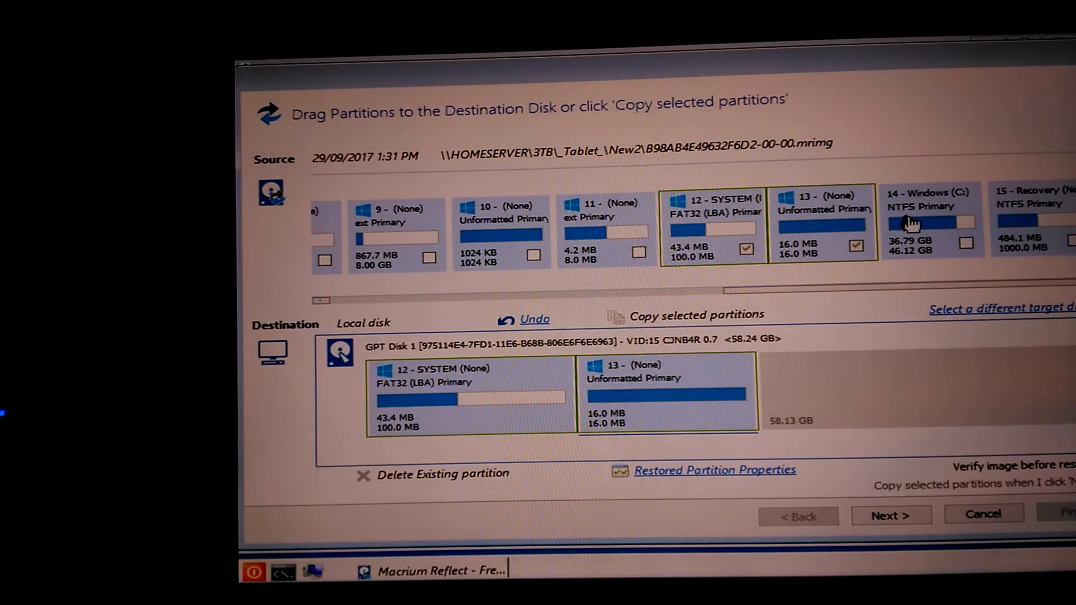
{"action": "mouse_move", "coordinate": [842, 268]}
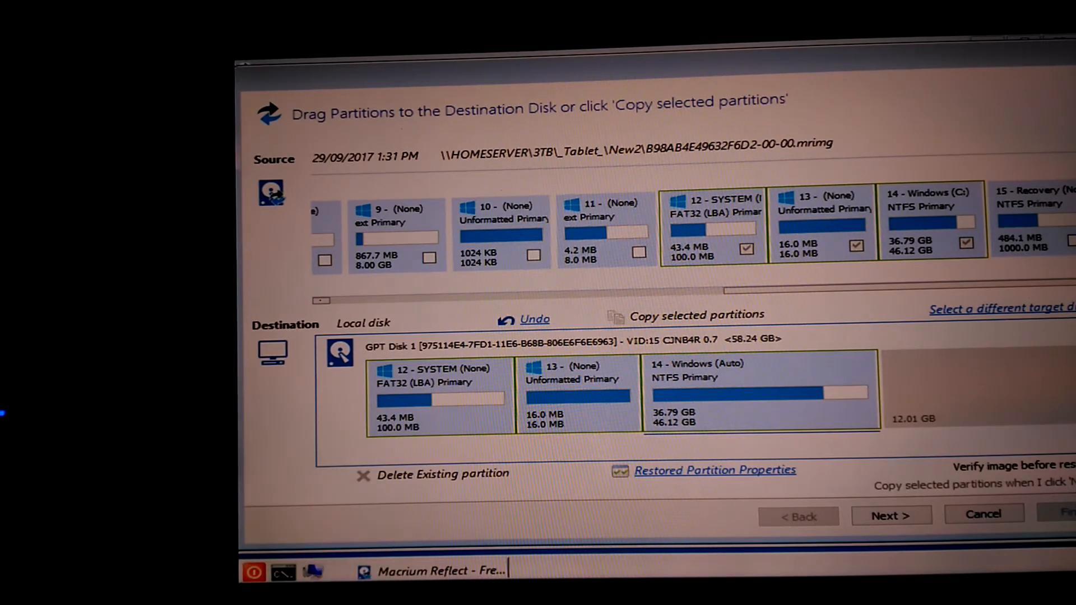
{"action": "mouse_move", "coordinate": [768, 469]}
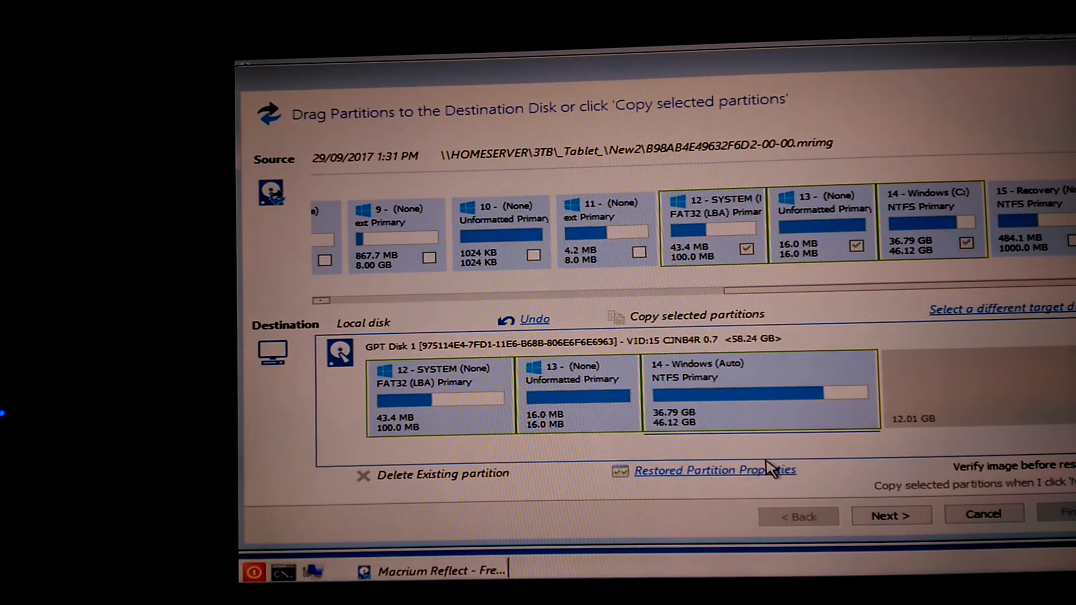
{"action": "mouse_move", "coordinate": [703, 384]}
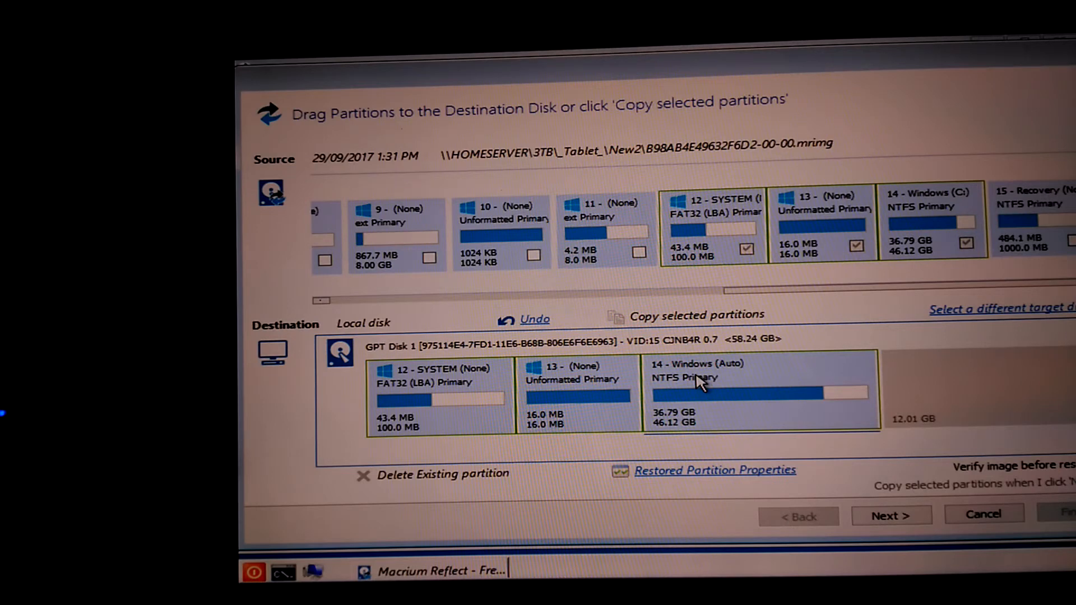
{"action": "mouse_move", "coordinate": [700, 421]}
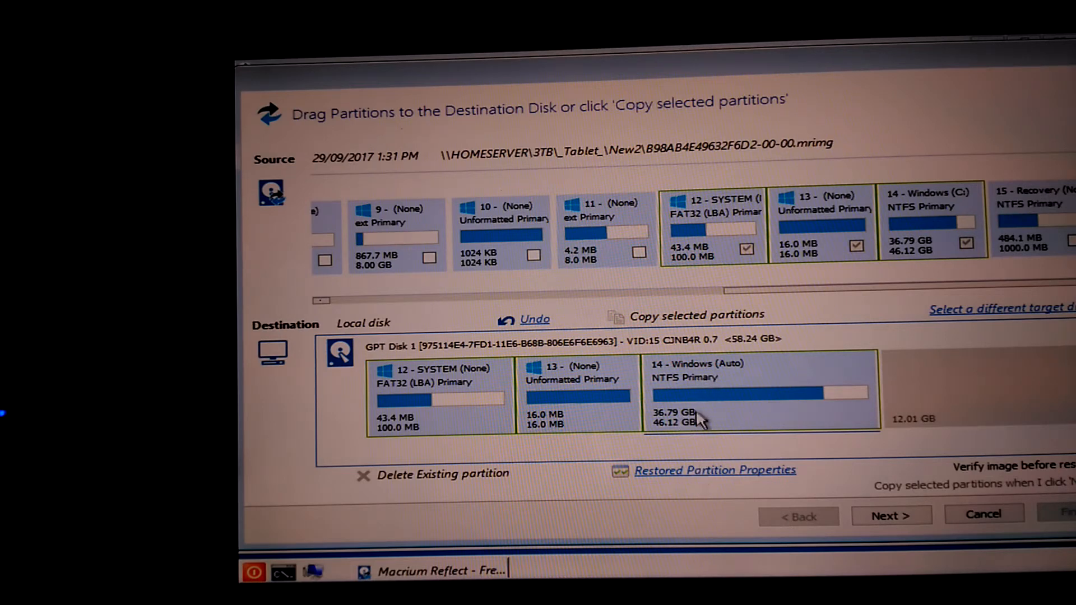
{"action": "mouse_move", "coordinate": [719, 481]}
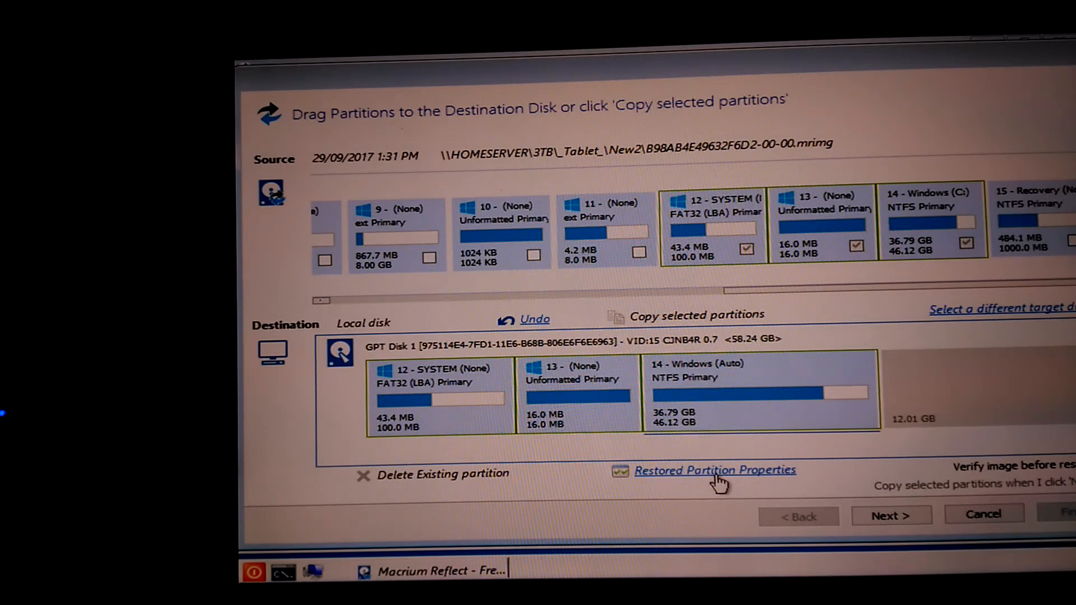
- Set the restored Windows partition's free space to 1000 MB so it grows to 57.15 GB
{"action": "left_click", "coordinate": [714, 470]}
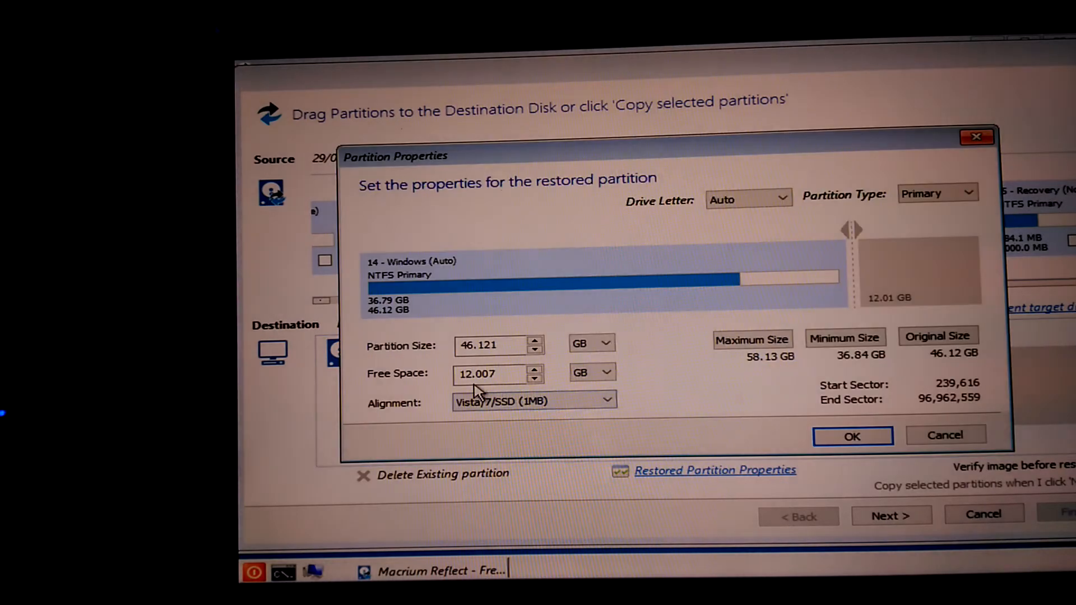
{"action": "left_click", "coordinate": [592, 372]}
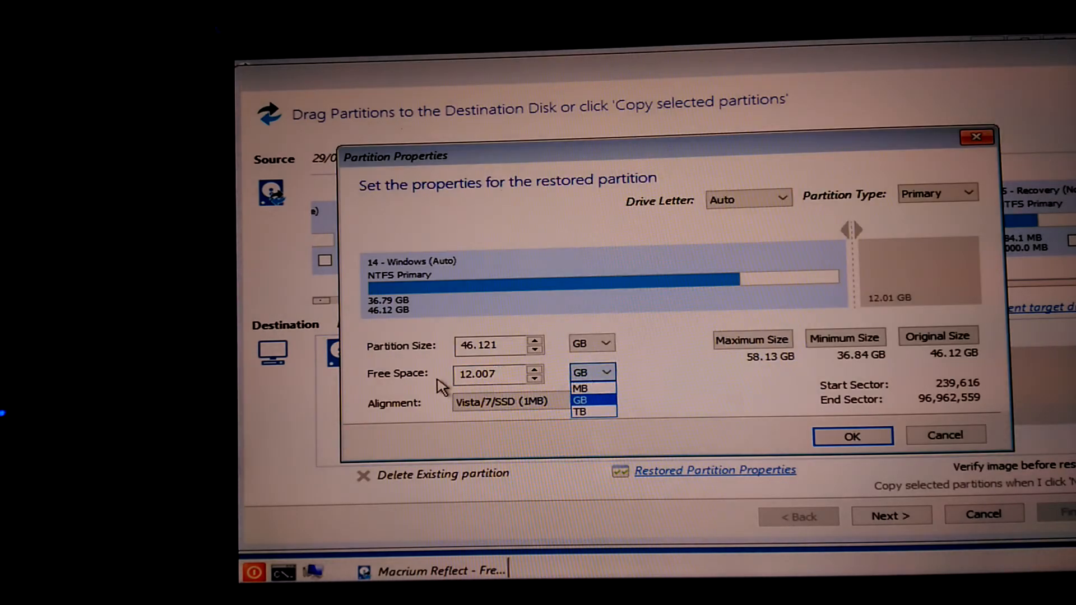
{"action": "left_click", "coordinate": [580, 389]}
{"action": "type", "text": "1000"}
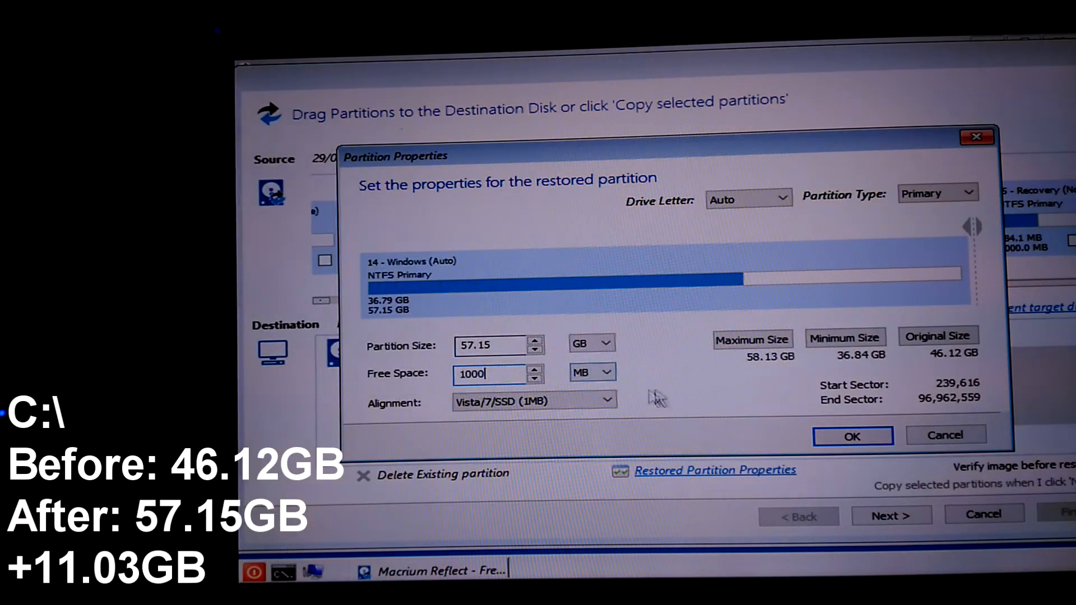
{"action": "left_click", "coordinate": [851, 436]}
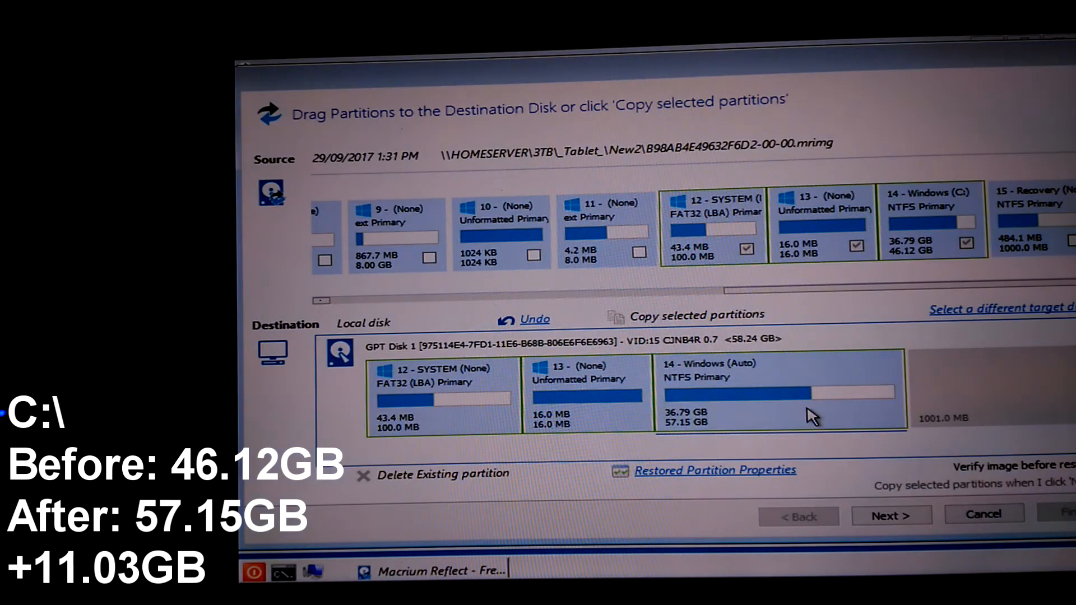
{"action": "mouse_move", "coordinate": [933, 430]}
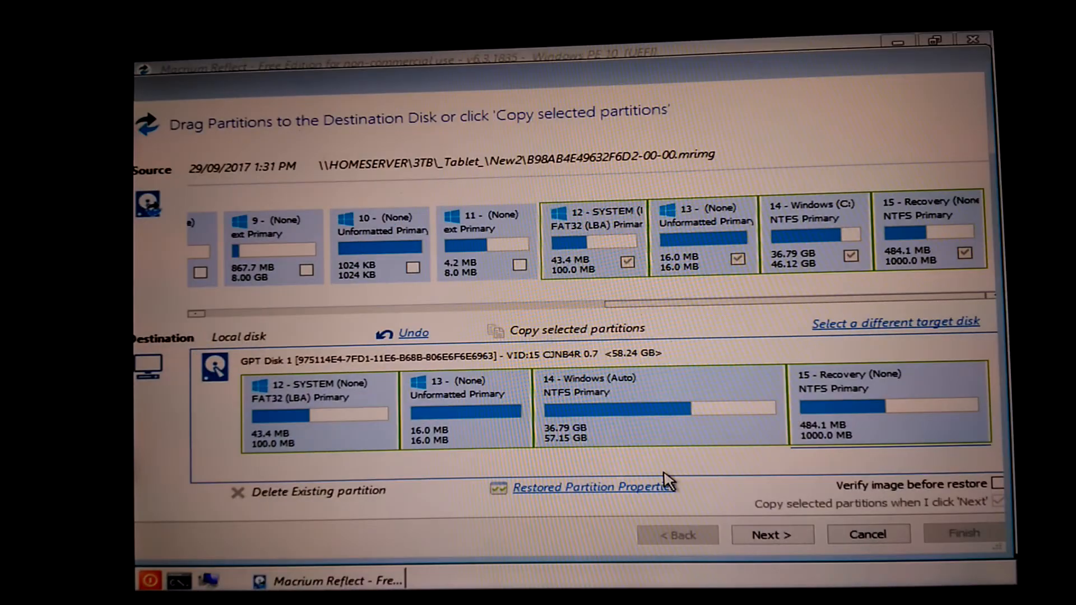
{"action": "mouse_move", "coordinate": [620, 489]}
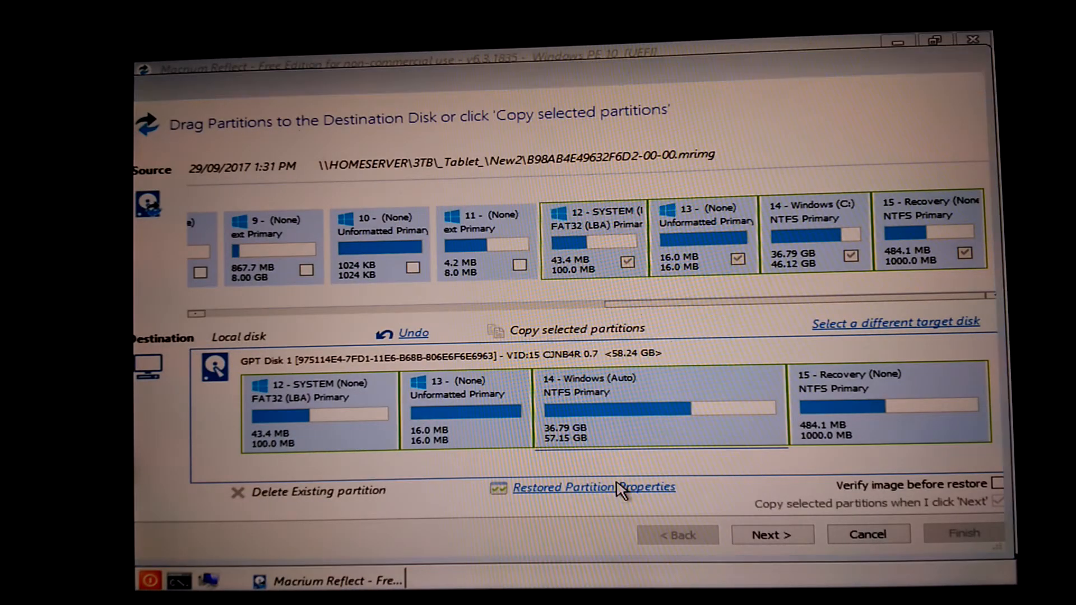
- Advance the restore wizard past the partition layout to the summary
{"action": "left_click", "coordinate": [772, 534]}
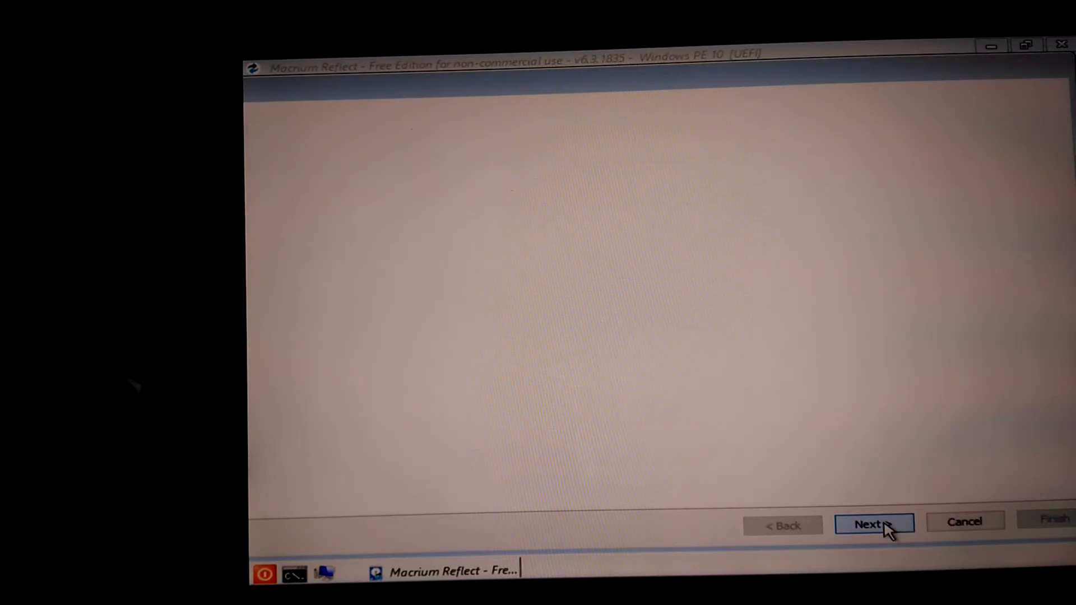
- Finish the wizard and confirm overwriting the drives to restore all four partitions
{"action": "left_click", "coordinate": [874, 523]}
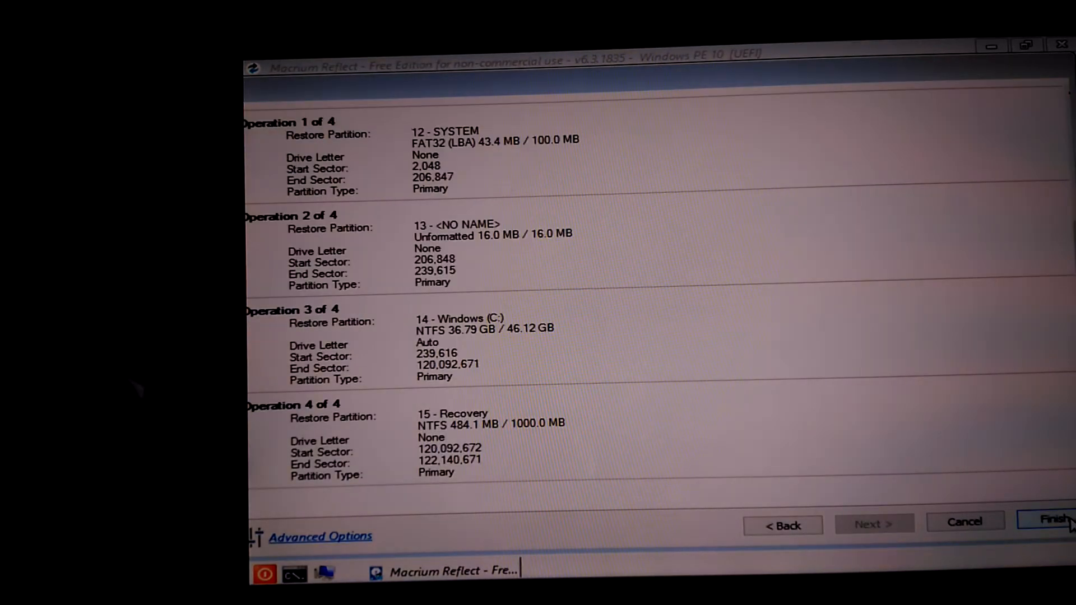
{"action": "left_click", "coordinate": [1050, 519]}
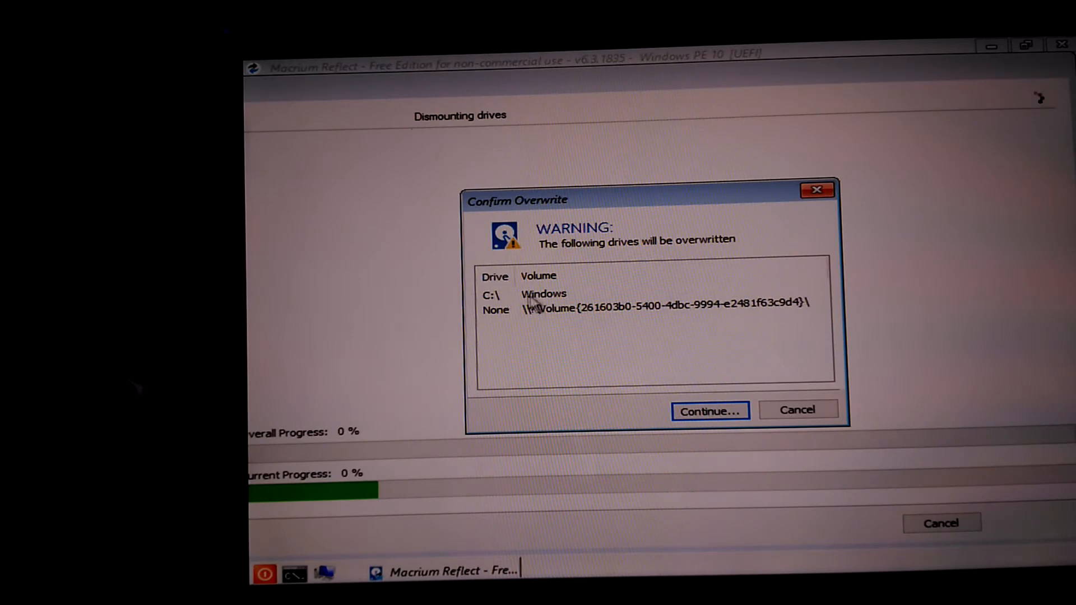
{"action": "left_click", "coordinate": [709, 410]}
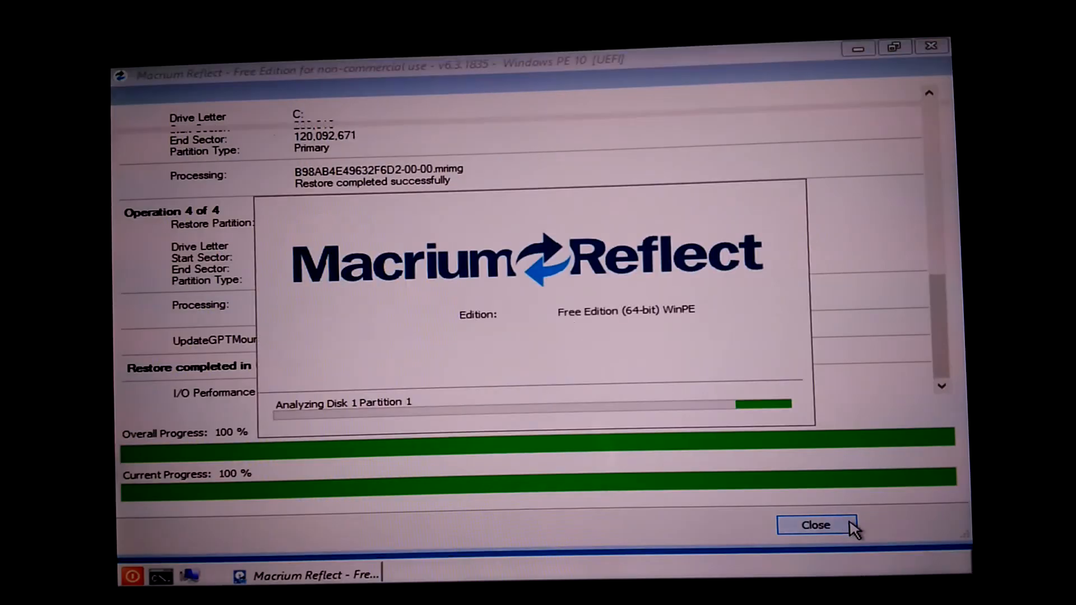
- Close the restore report, review the Disk Image partition layout, then quit Macrium Reflect
{"action": "left_click", "coordinate": [815, 525]}
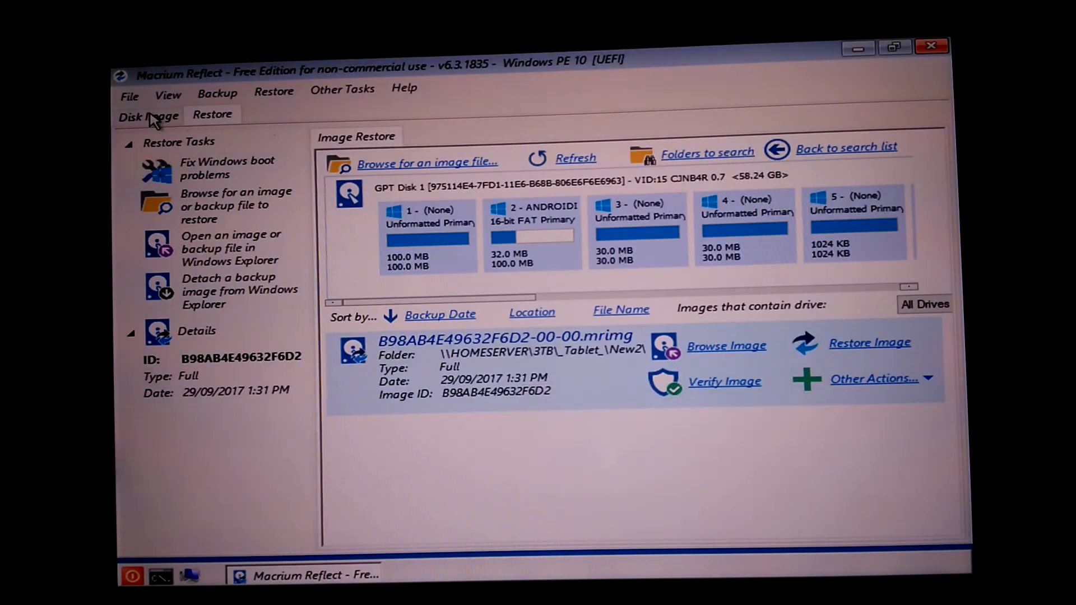
{"action": "left_click", "coordinate": [148, 114]}
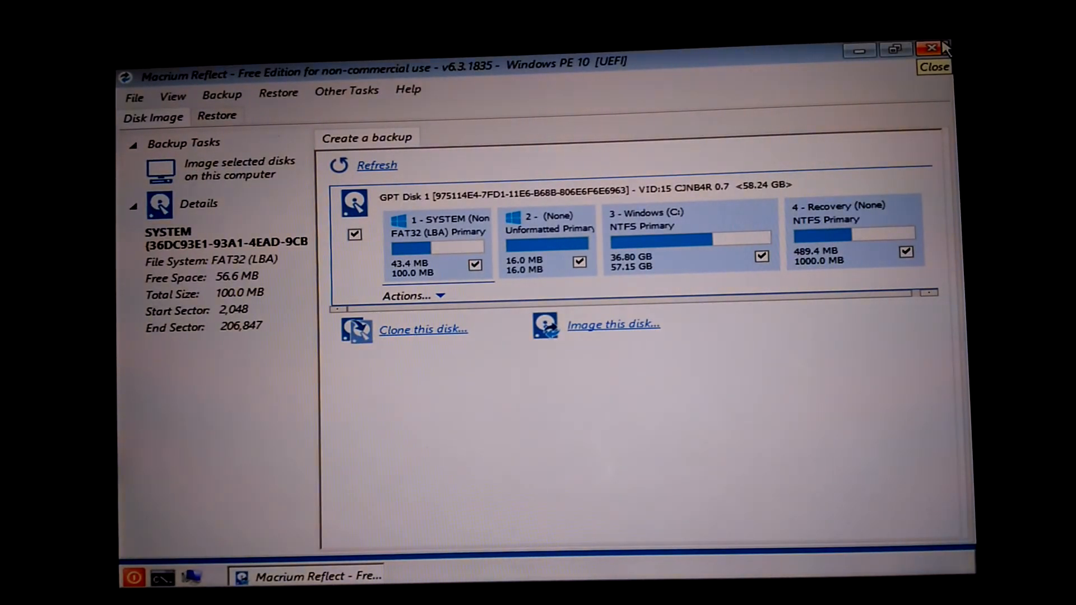
{"action": "left_click", "coordinate": [930, 48]}
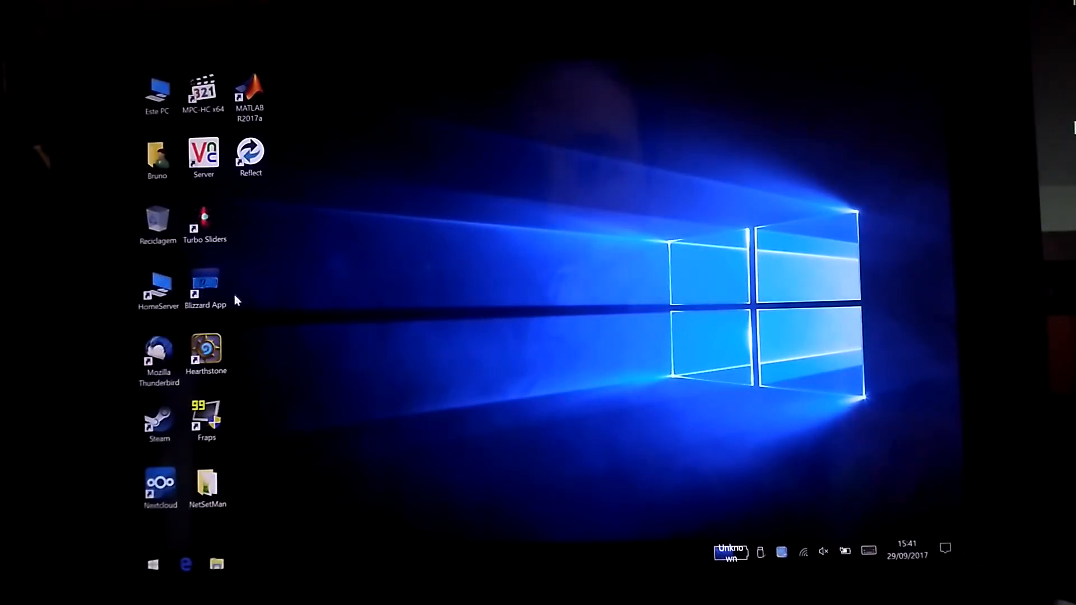
- Open Este PC to check Windows (C:) at 57.1 GB, then close File Explorer
{"action": "left_click", "coordinate": [157, 93]}
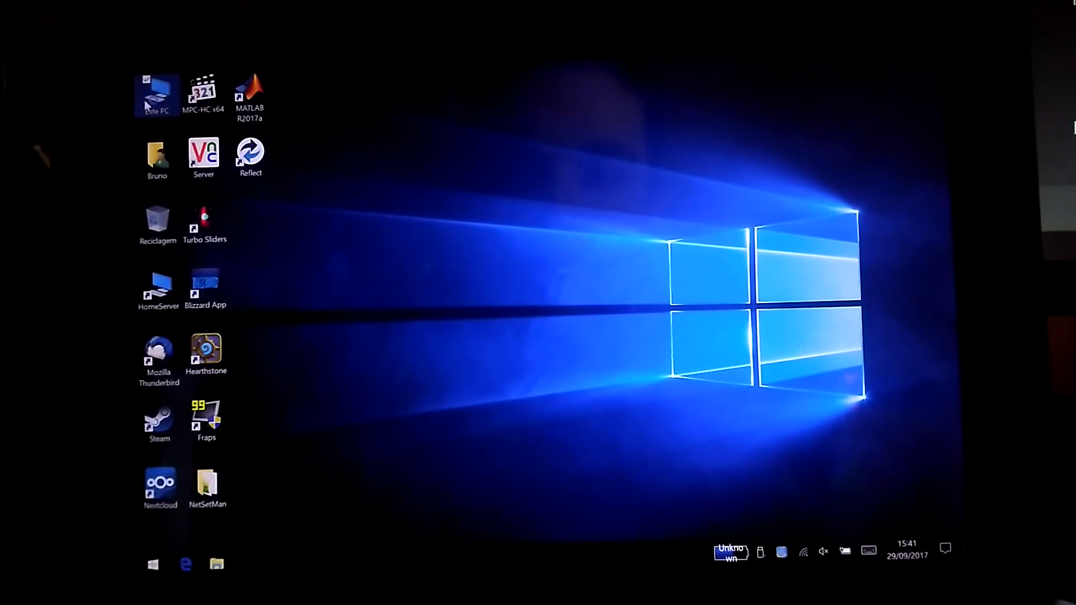
{"action": "double_click", "coordinate": [157, 94]}
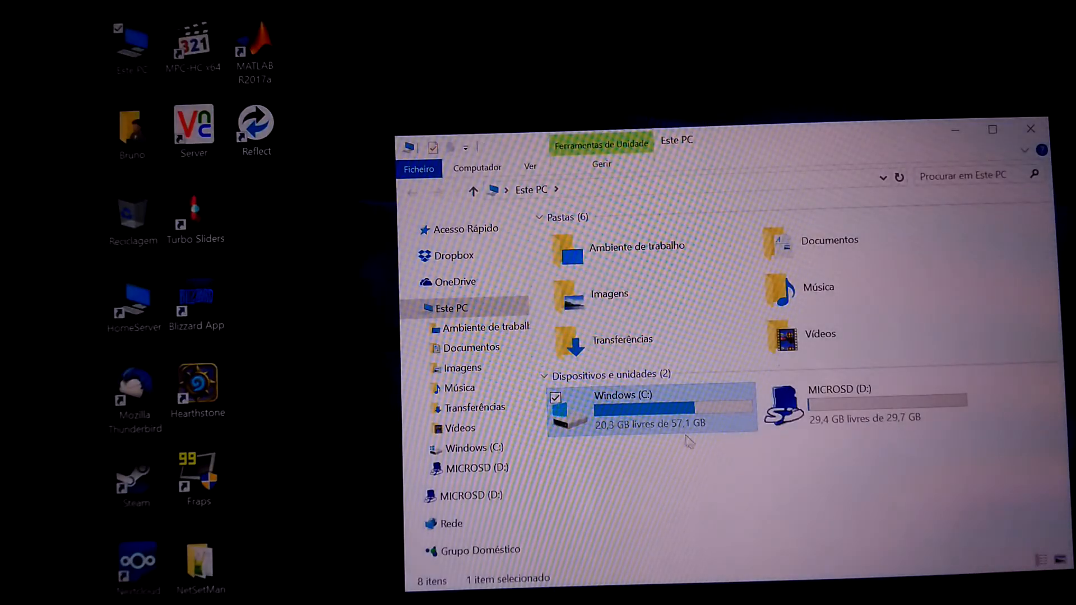
{"action": "left_click", "coordinate": [692, 469]}
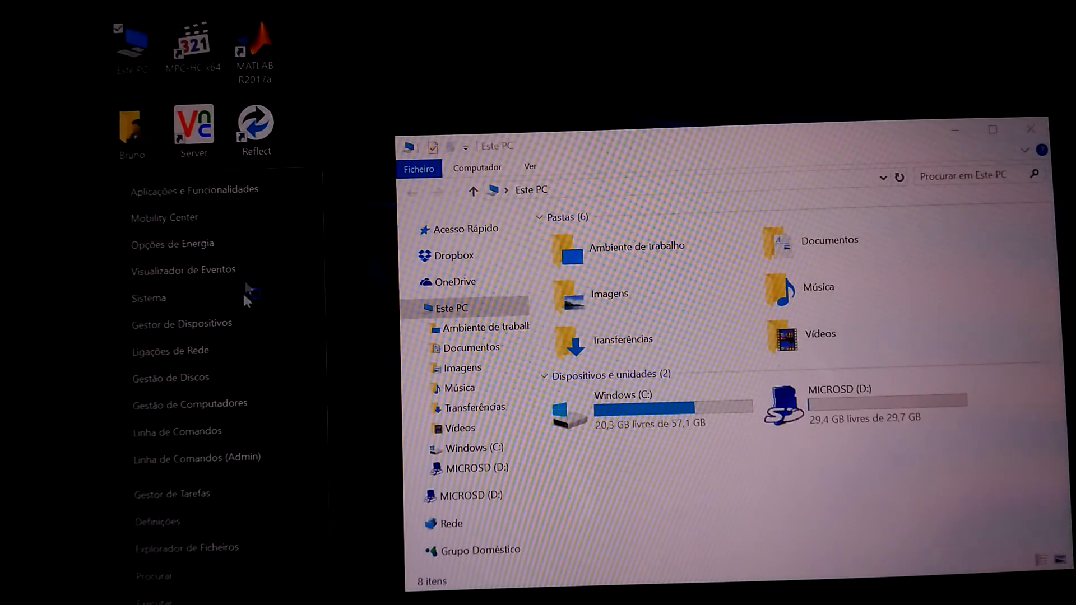
{"action": "mouse_move", "coordinate": [259, 391]}
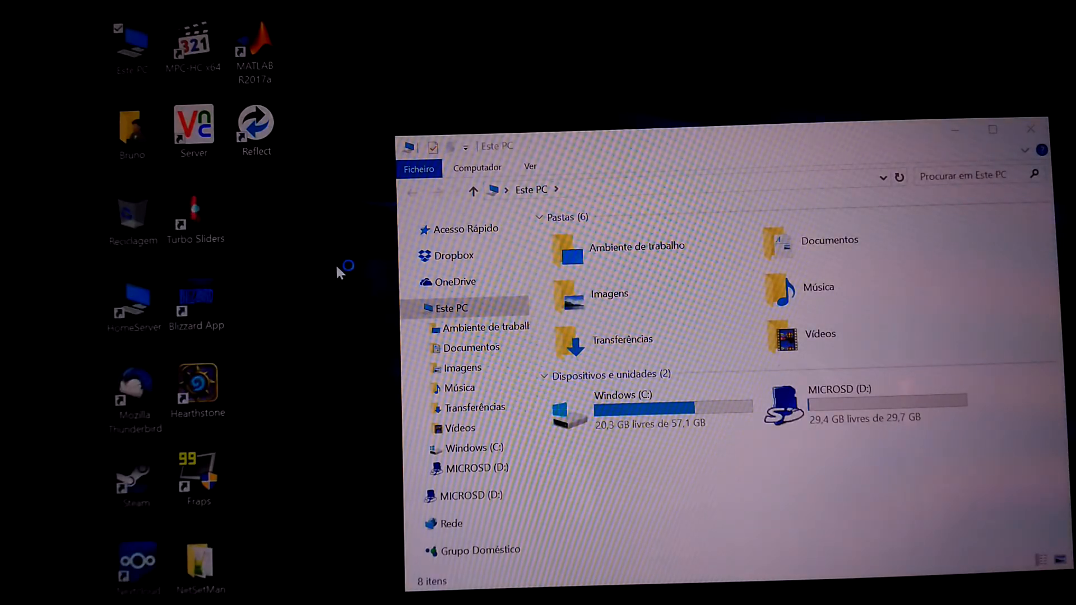
{"action": "mouse_move", "coordinate": [332, 275]}
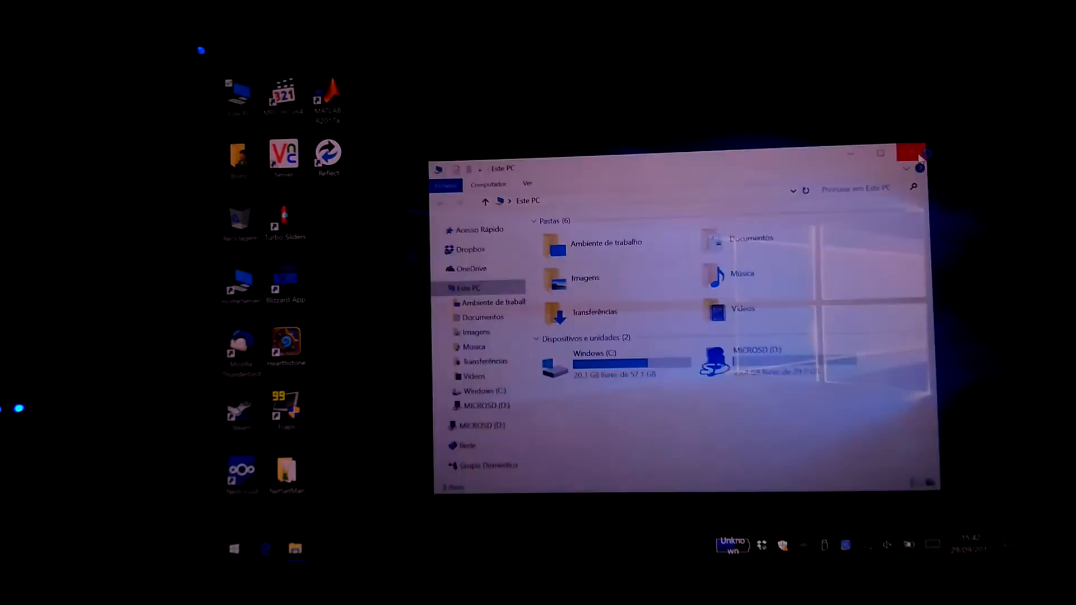
{"action": "left_click", "coordinate": [916, 159]}
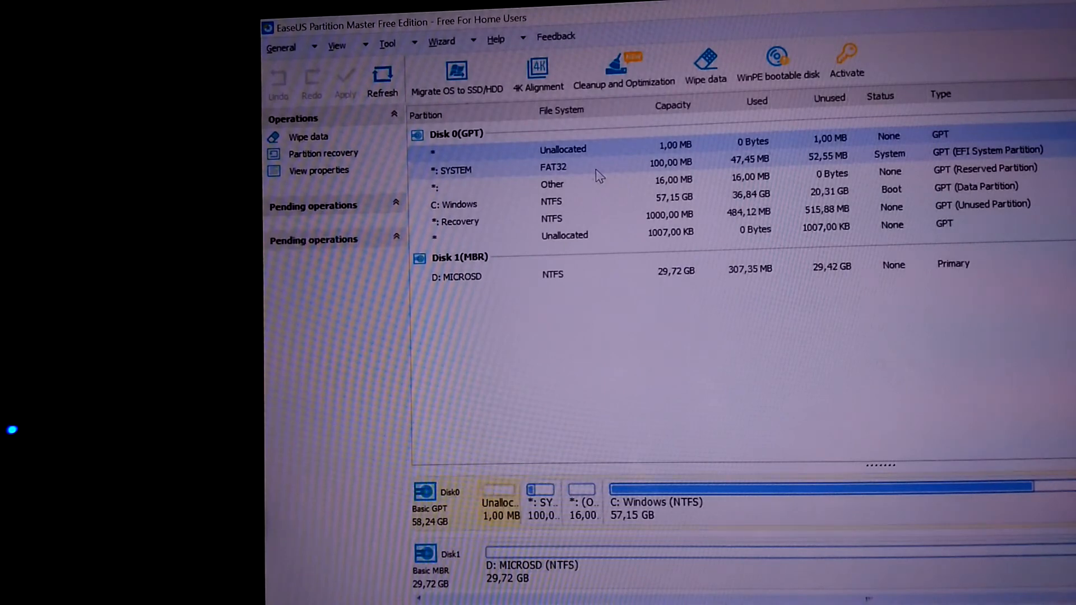
- Inspect the Disk 0 partitions in EaseUS, close it and bring up the Este PC options
{"action": "left_click", "coordinate": [550, 186]}
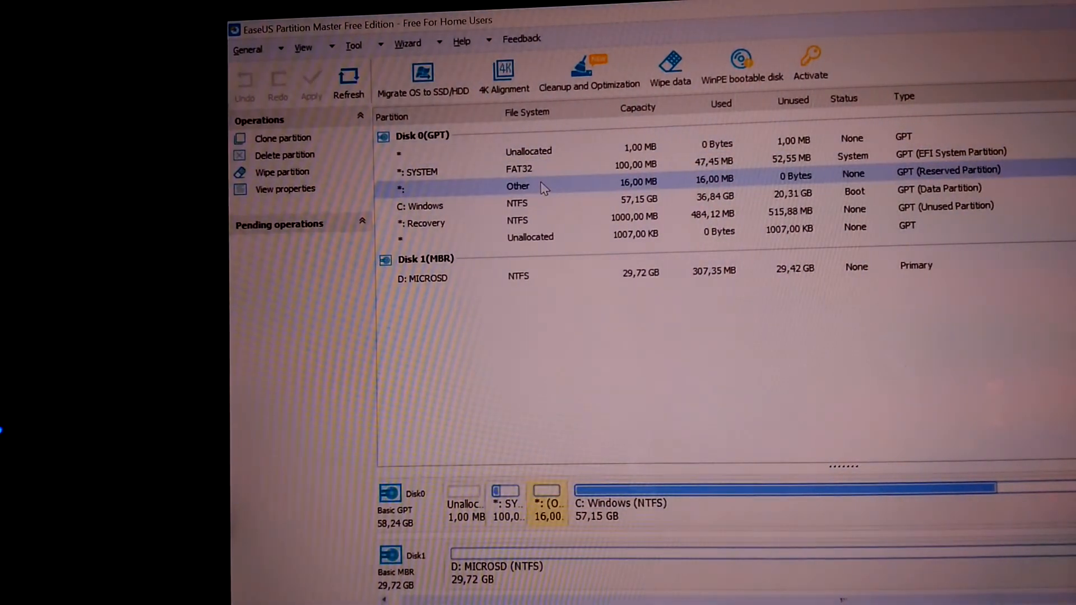
{"action": "left_click", "coordinate": [418, 207]}
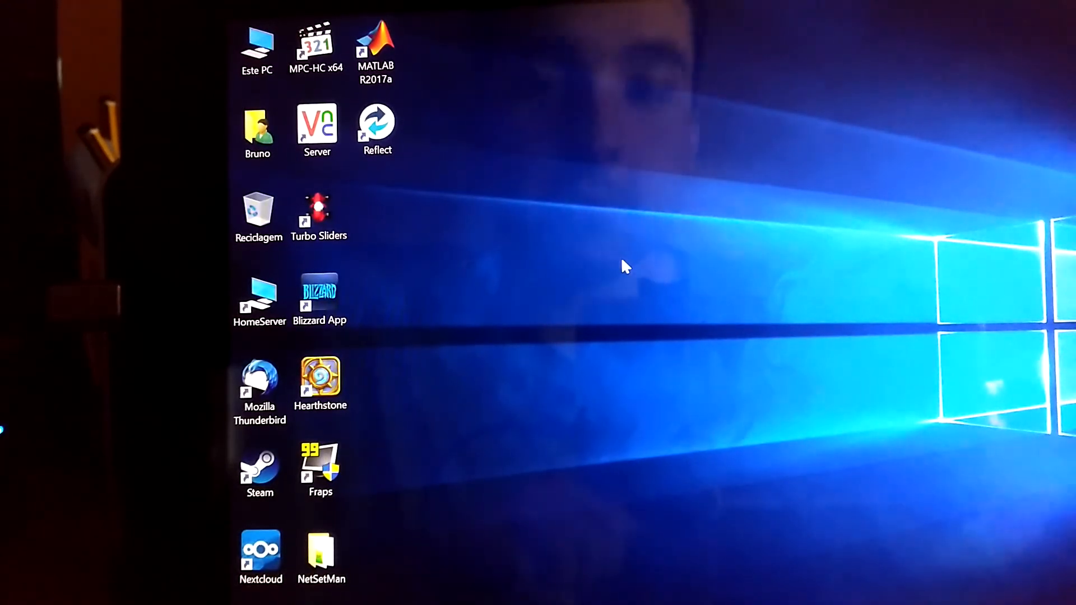
{"action": "right_click", "coordinate": [257, 48]}
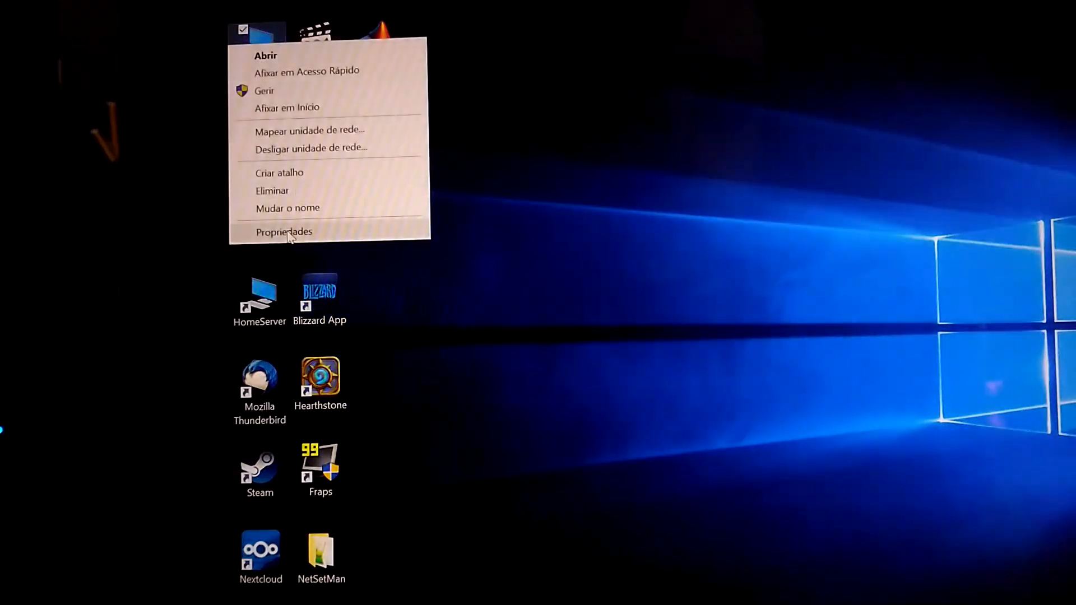